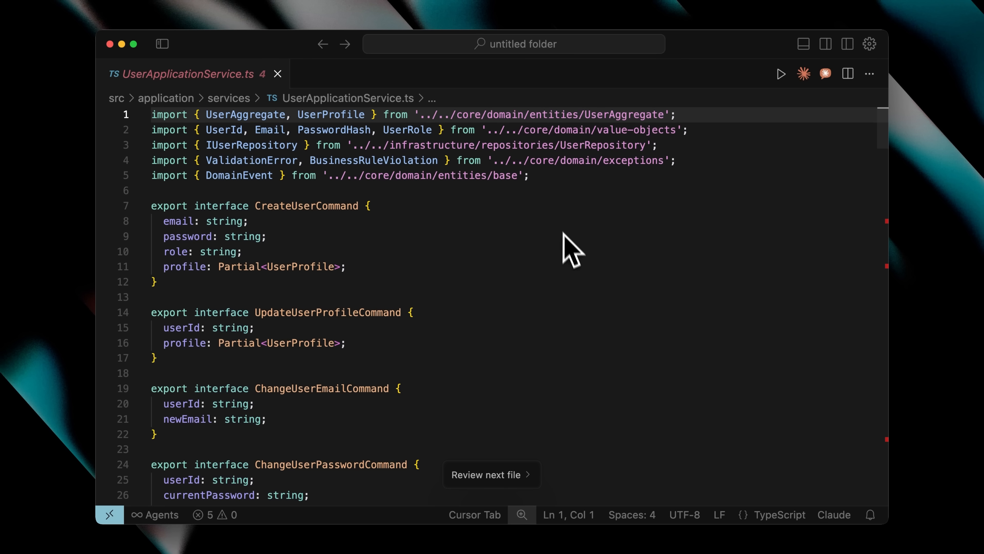
- Scroll the Awesome UI and mcp_use READMEs to the 'Installing LangChain Providers' section
scroll("down", 3)
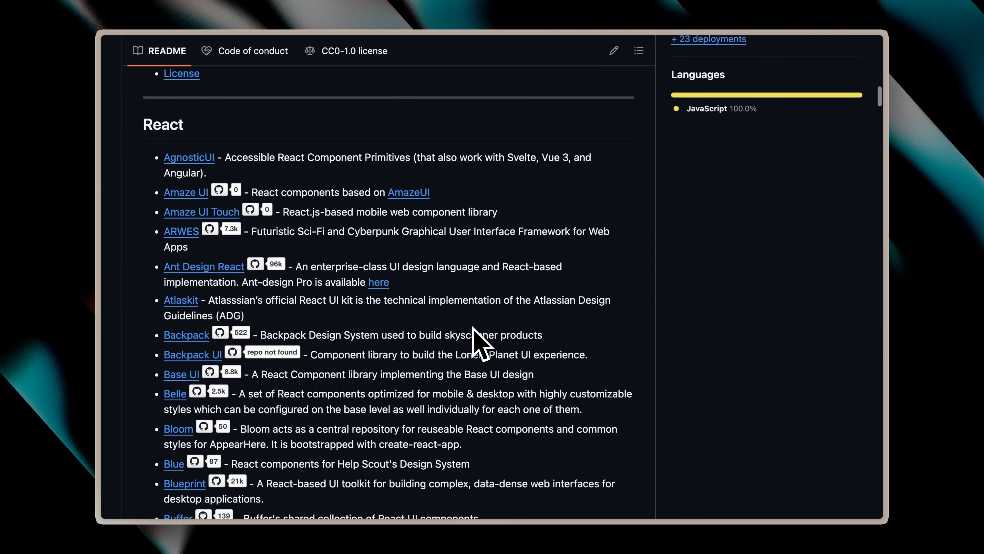
scroll("down", 3)
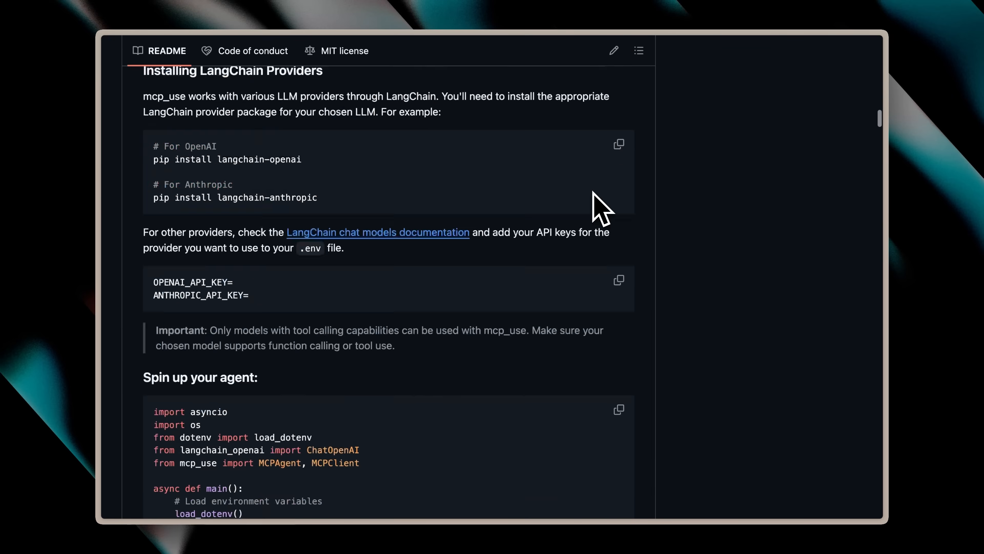
scroll("down", 3)
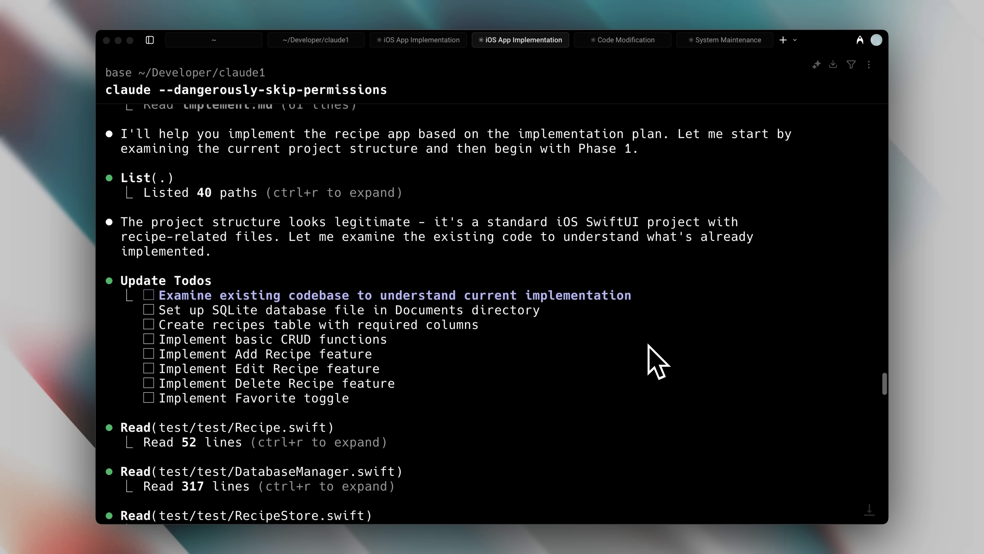
- Enter the /analyze architecture prompt for a Next.js story generator using OpenAI and ElevenLabs
scroll("down", 3)
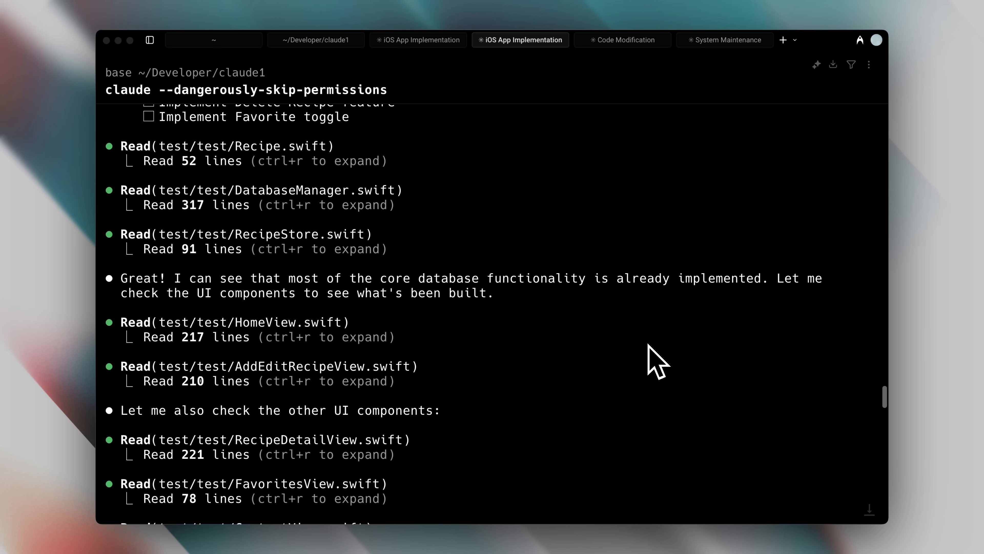
left_click(739, 40)
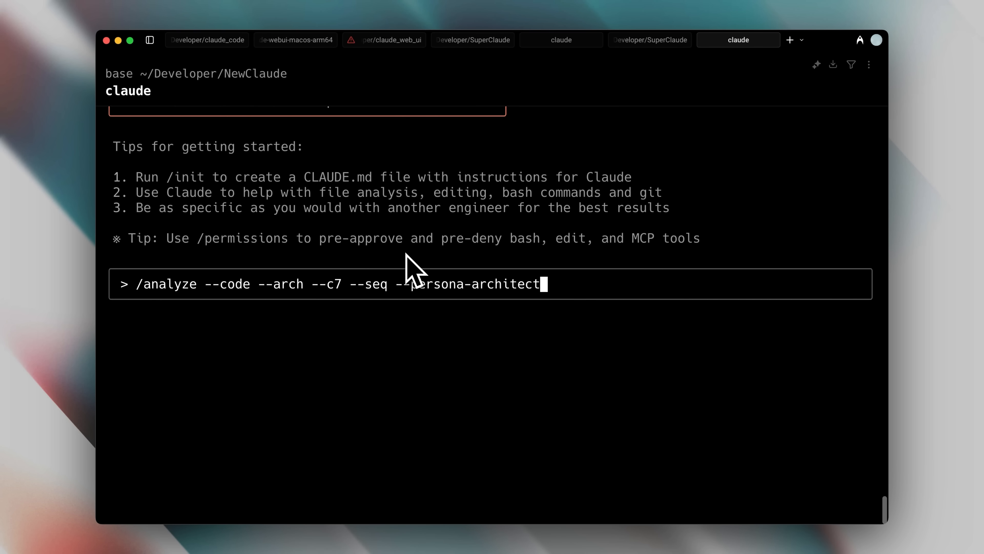
type("Analyze the architecture requirements for a Next.js story generator app that integrates OpenAI API for story generation and ElevenLabs API for text-to-speech narration. Research current best practices for API integration, security patterns for API key management, optimal project structure, and performance considerations for handling audio synthesis and text generation.")
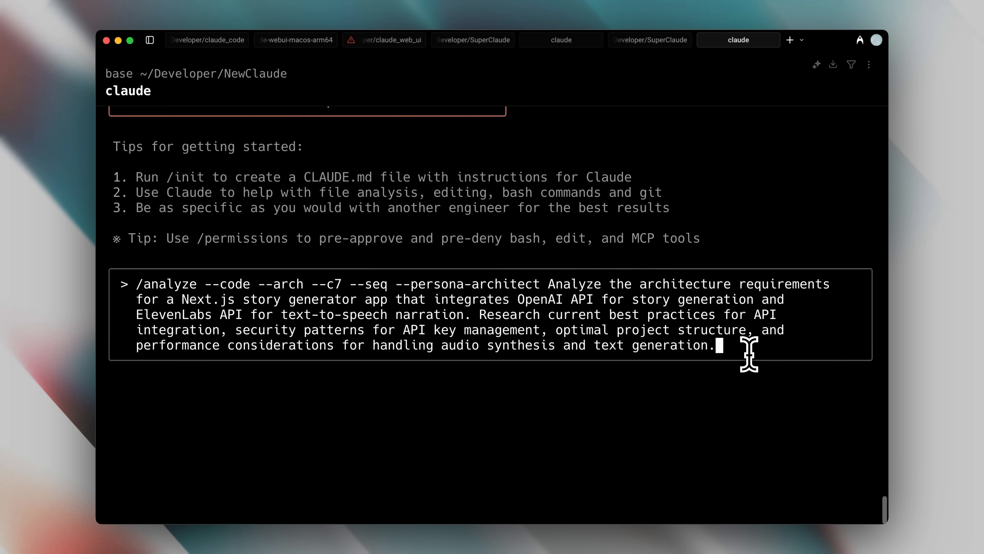
left_click(417, 40)
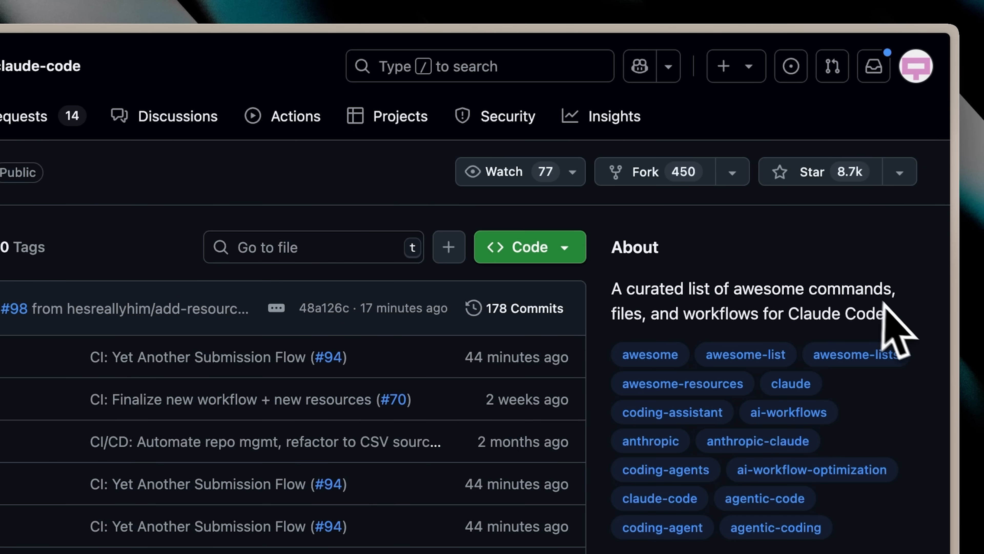
- Scroll through the awesome-claude-code README's curated resource list
double_click(747, 302)
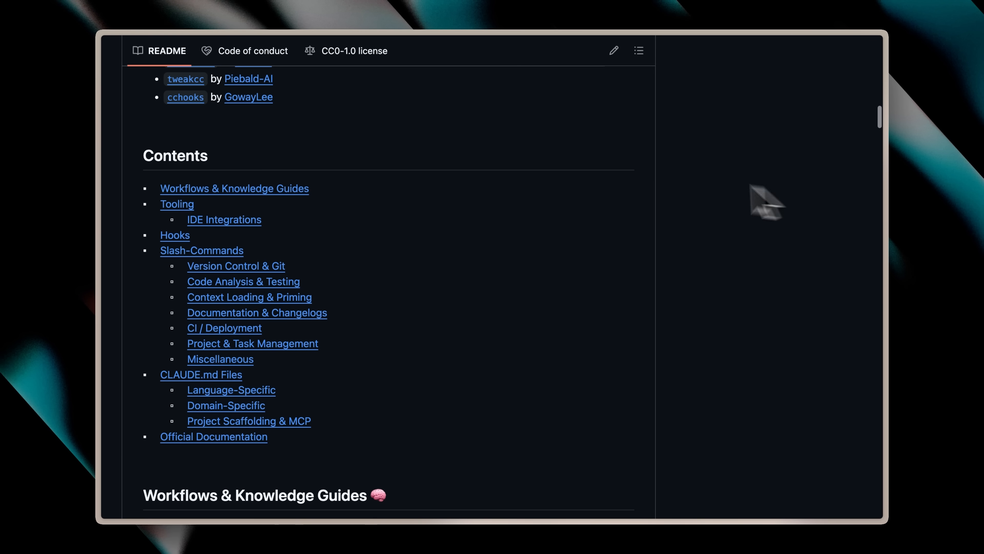
scroll("down", 3)
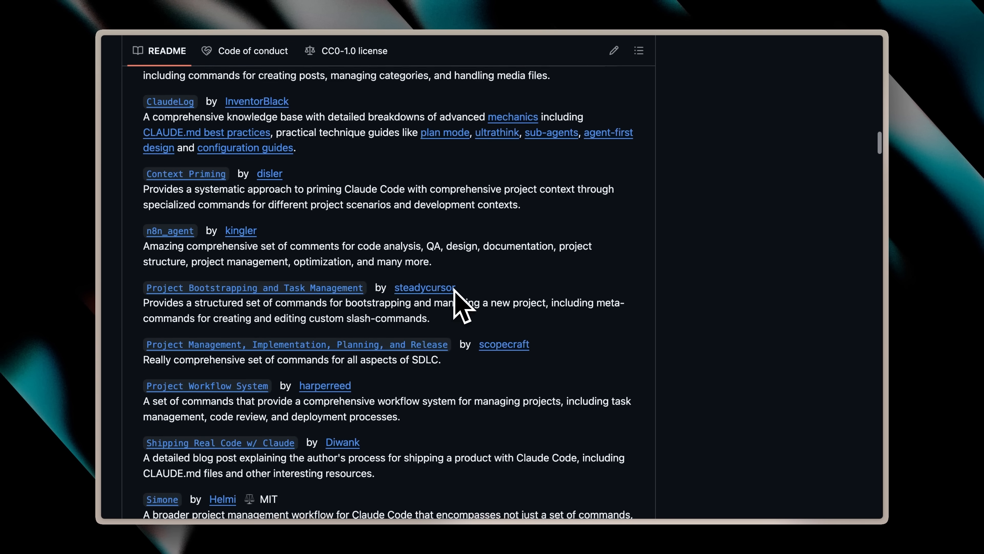
scroll("down", 3)
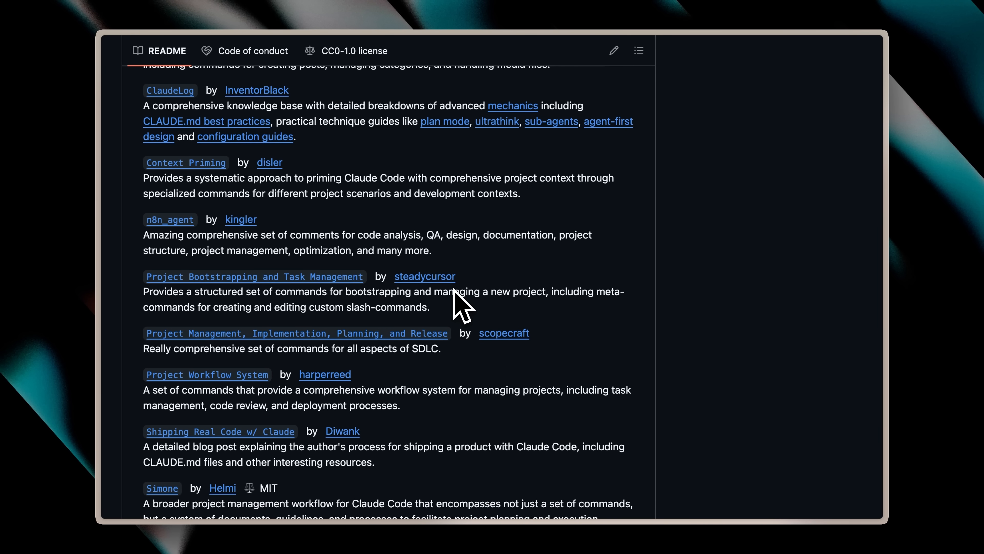
scroll("down", 3)
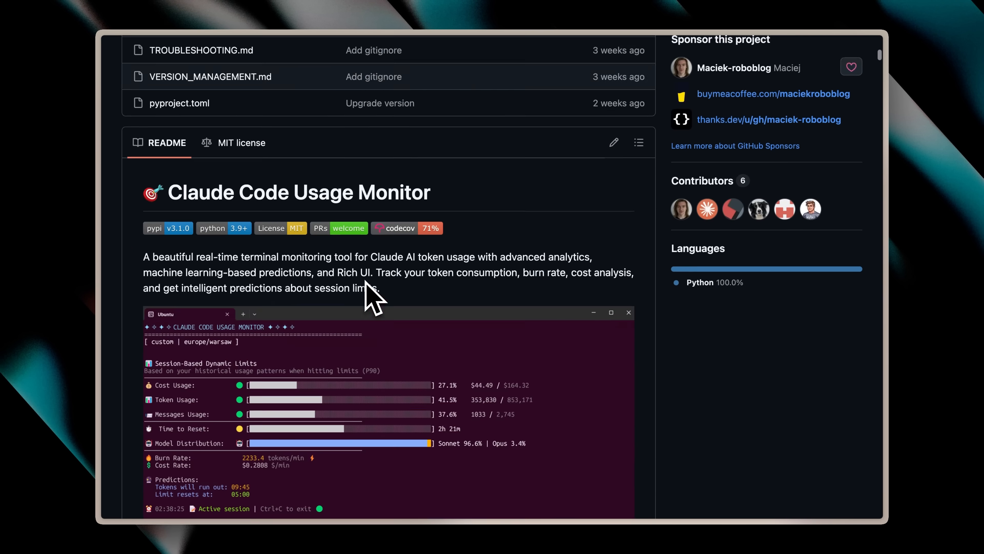
scroll("down", 3)
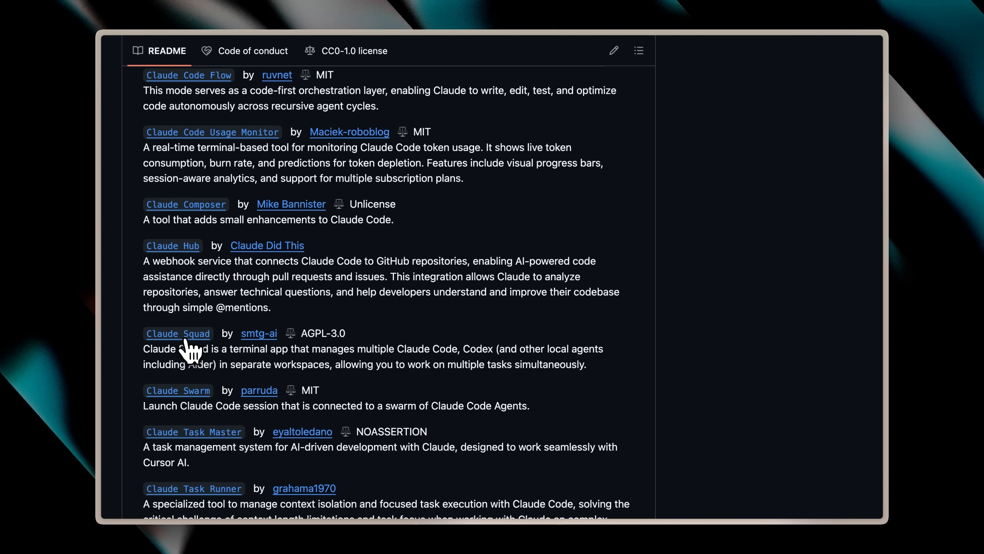
- Visit the Claude Squad project page, then reach the list's Hooks section
left_click(178, 333)
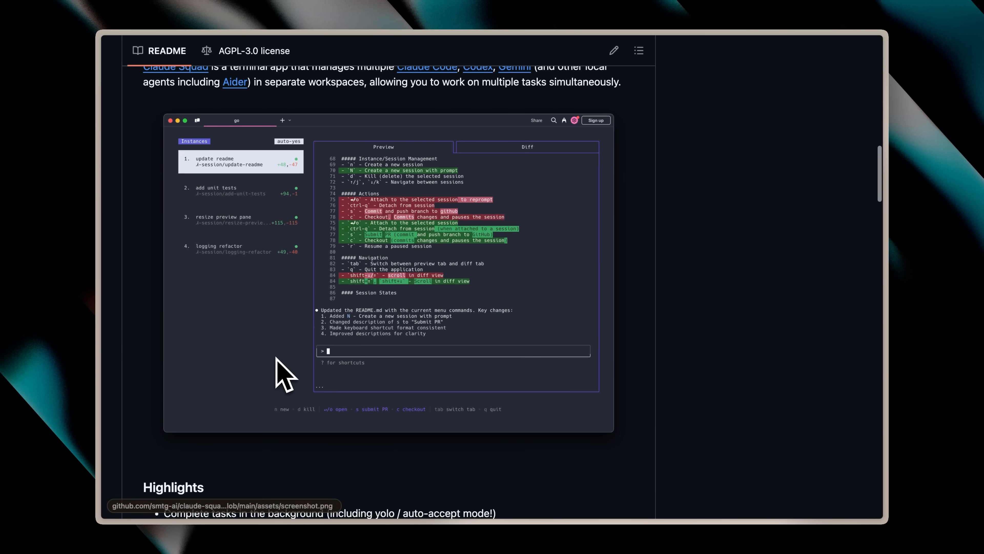
mouse_move(235, 179)
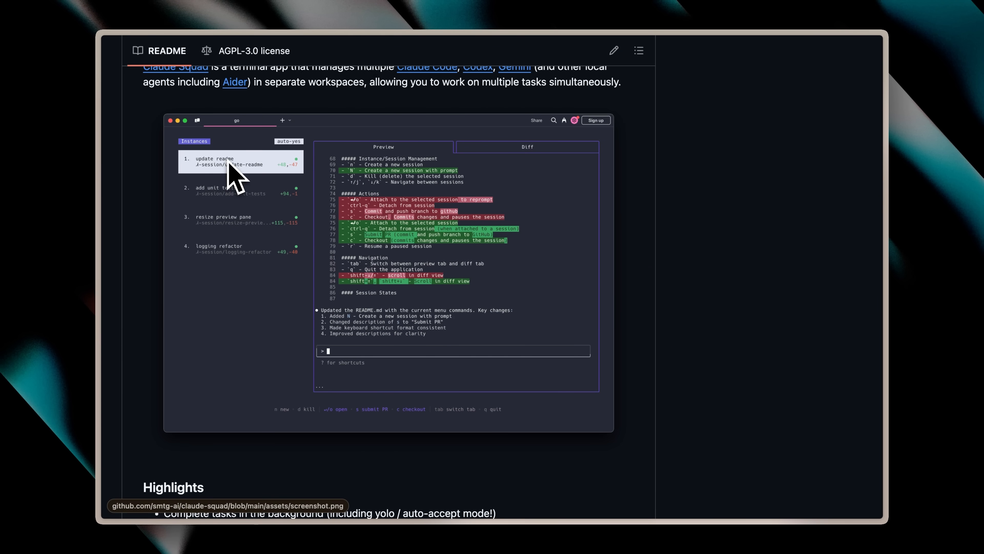
scroll("down", 3)
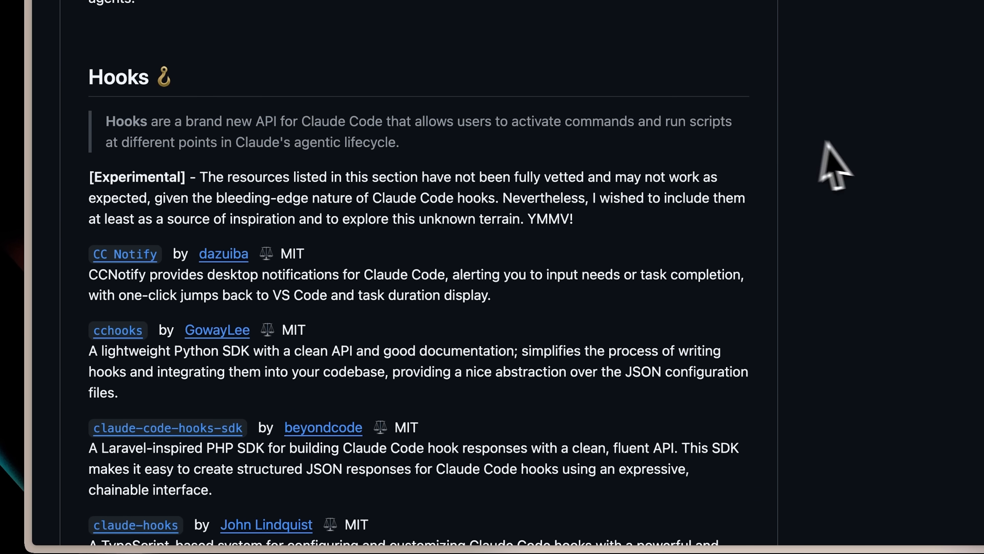
scroll("down", 3)
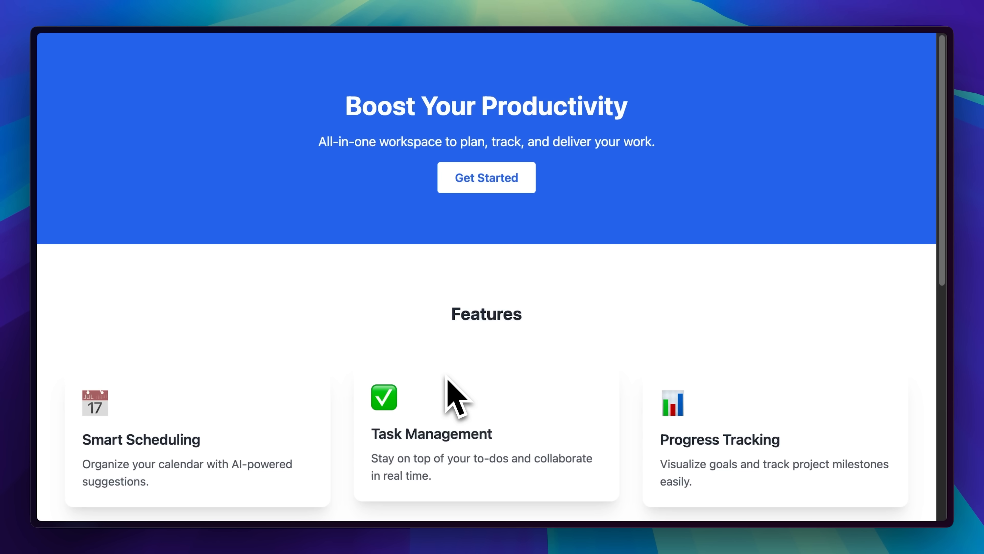
- Trigger the notes site's 'Click Me!' popup, then scroll SynergyFlow Solutions to its contact form
scroll("down", 3)
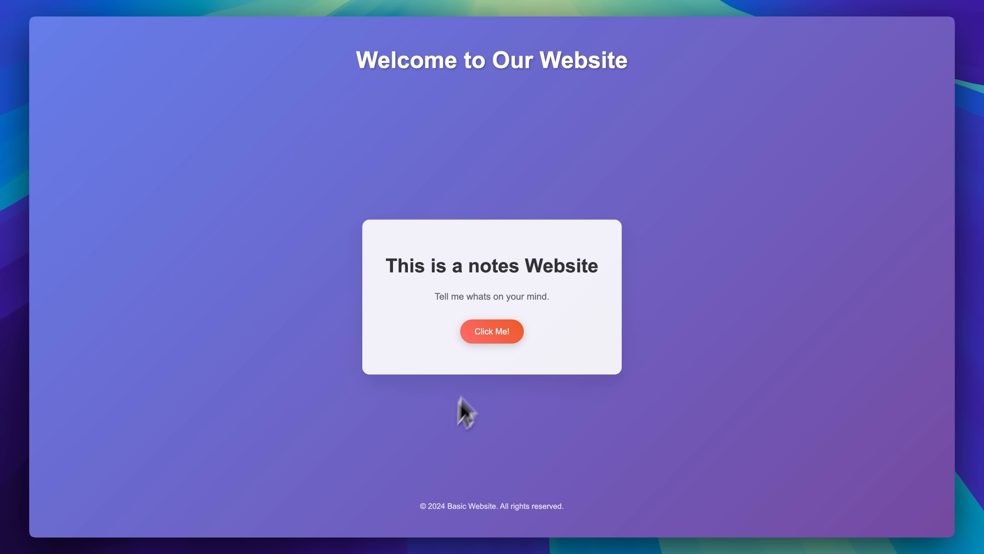
left_click(492, 331)
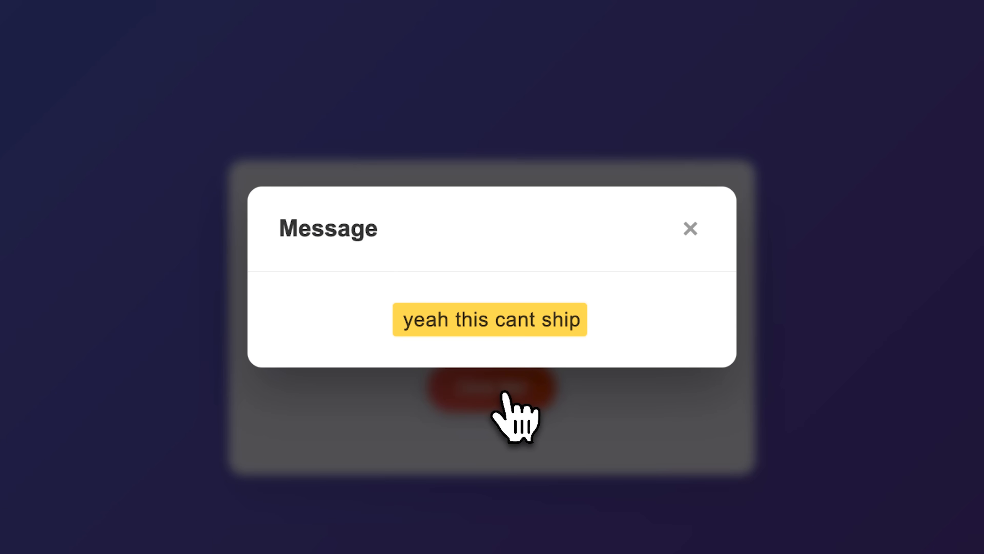
left_click(690, 229)
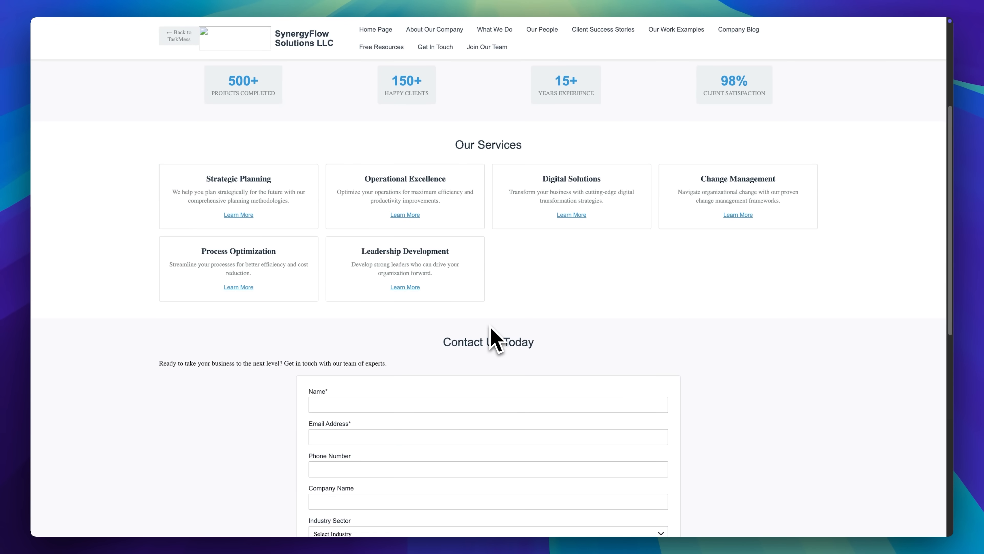
scroll("down", 3)
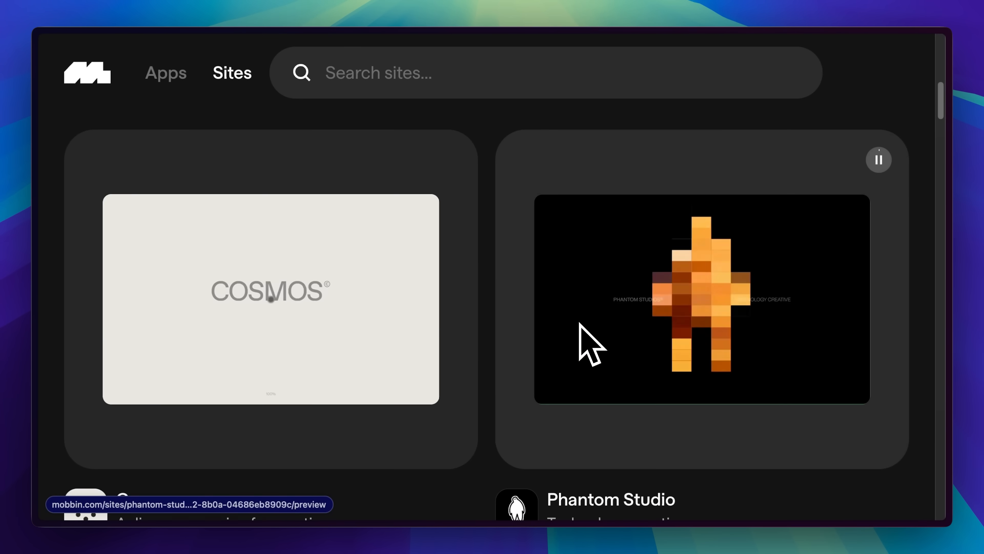
- Browse the Mobbin Canva site preview and switch to the app designs gallery
scroll("down", 3)
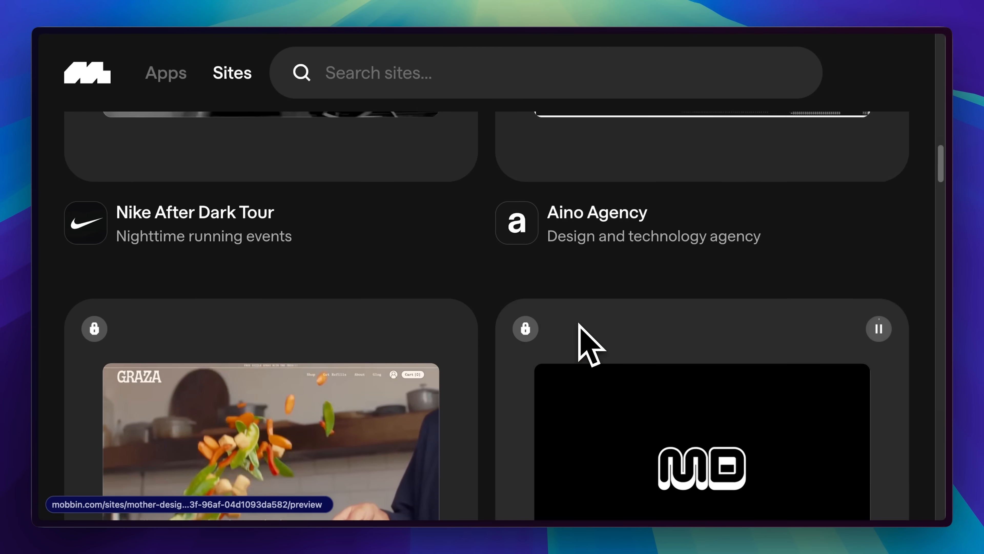
scroll("down", 3)
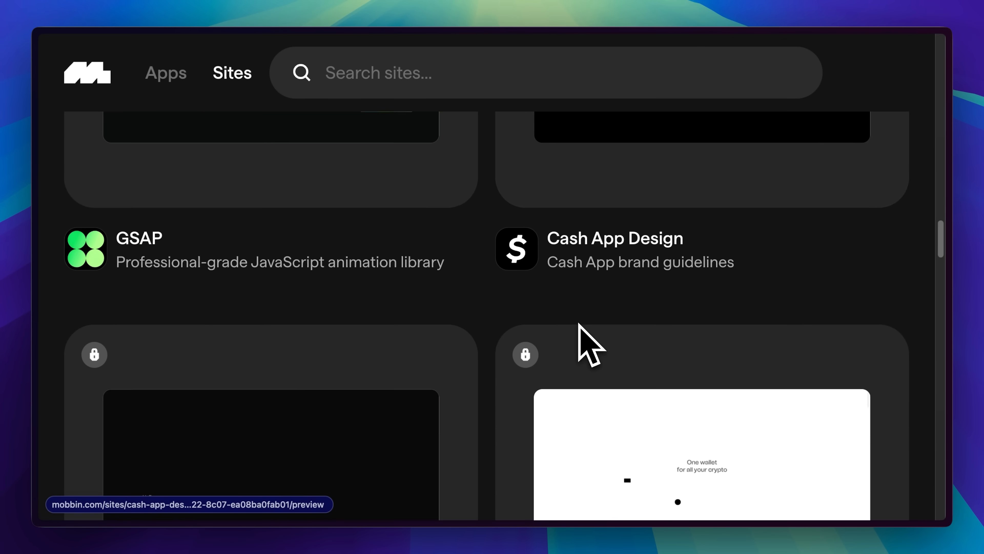
left_click(164, 72)
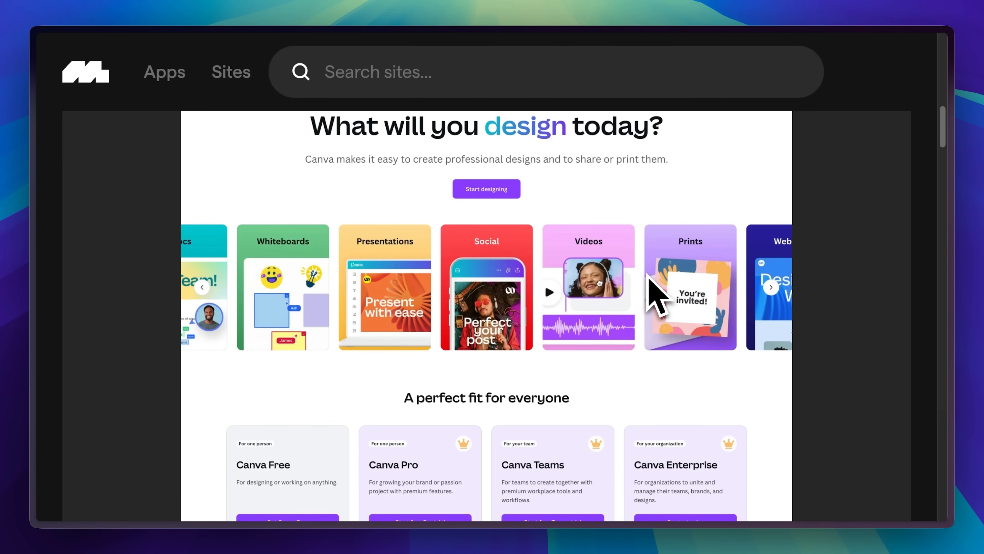
scroll("down", 3)
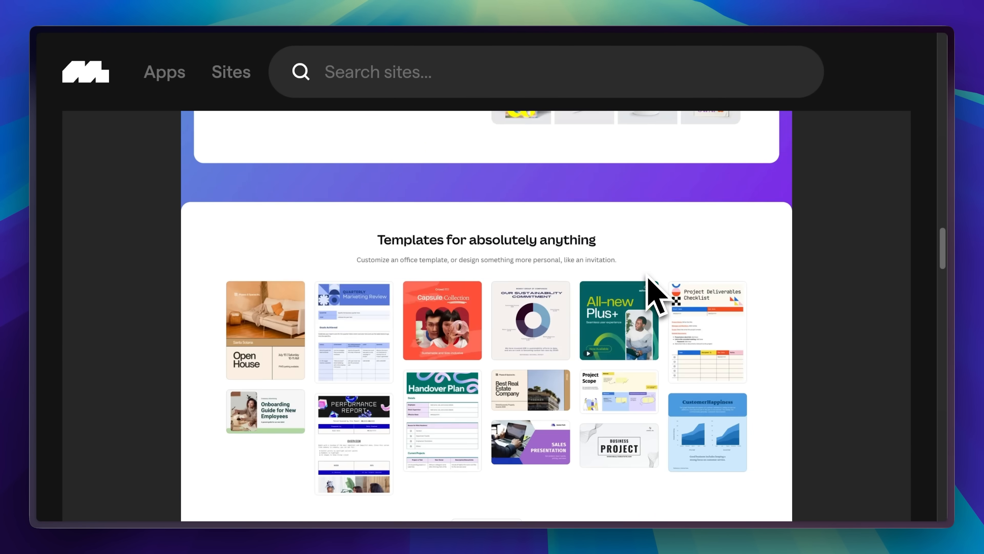
left_click(164, 73)
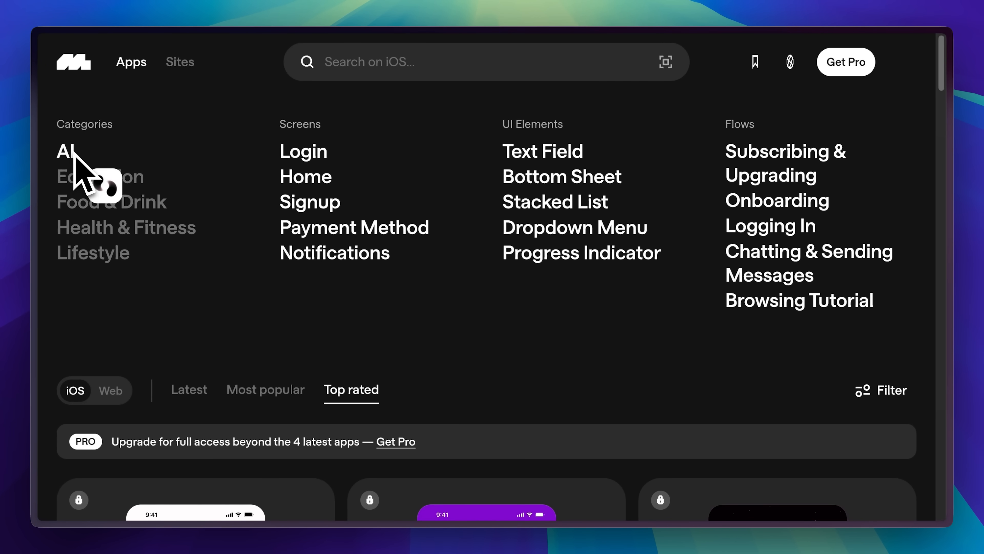
type("das")
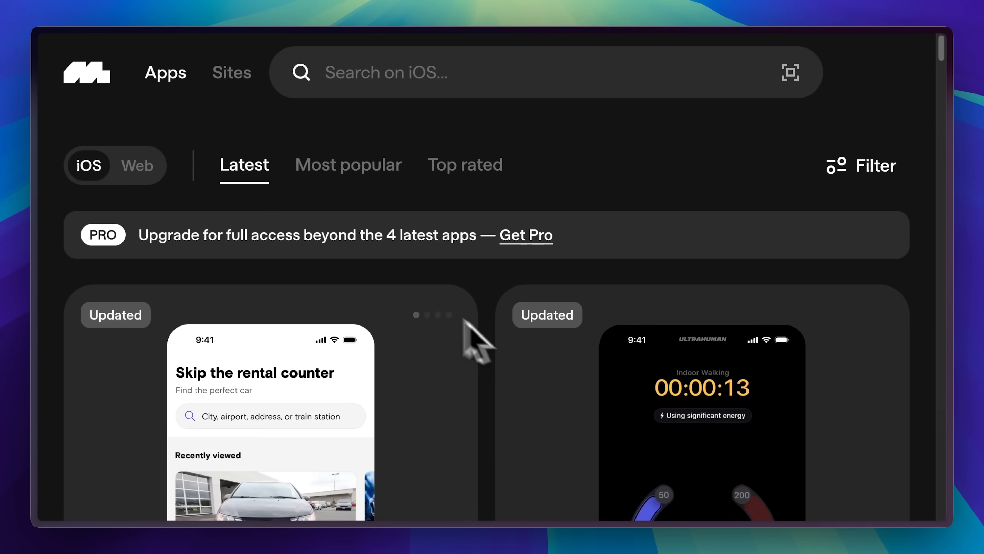
- Show top rated Web apps instead of iOS, then switch to the Sites gallery
left_click(137, 165)
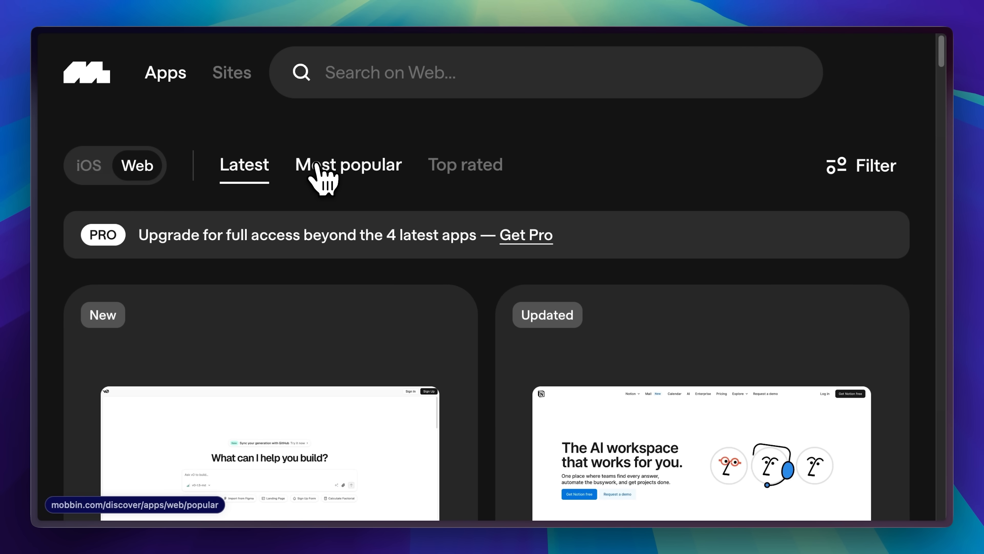
left_click(464, 165)
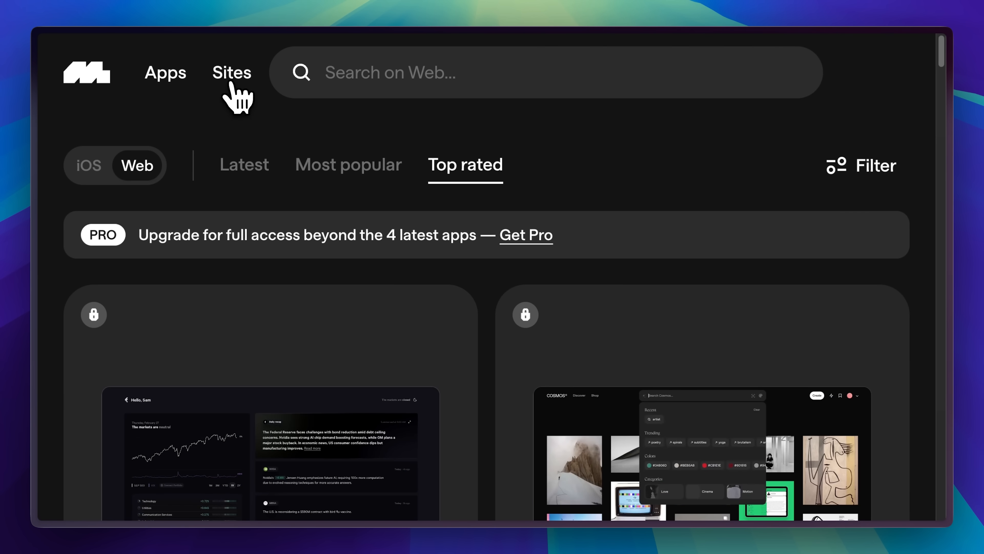
left_click(232, 73)
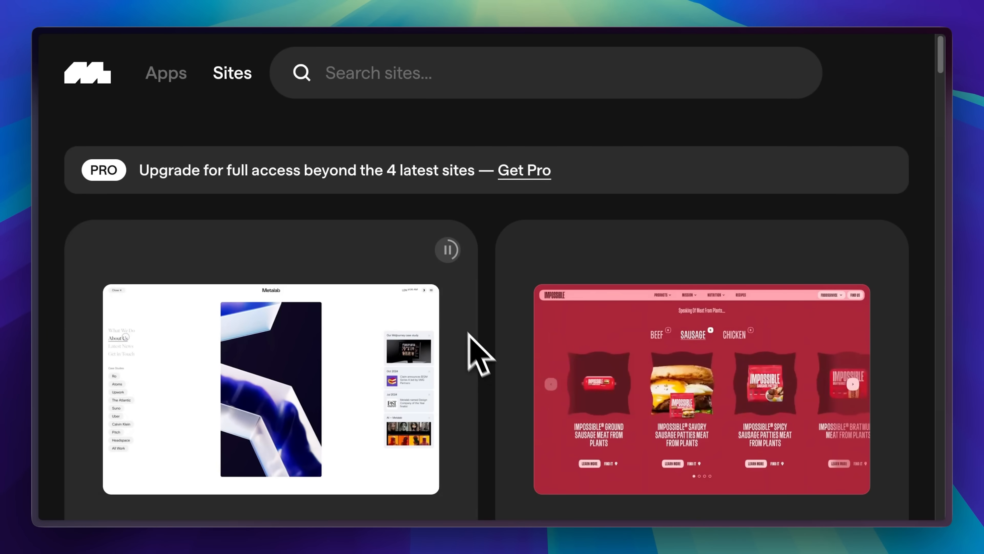
left_click(270, 388)
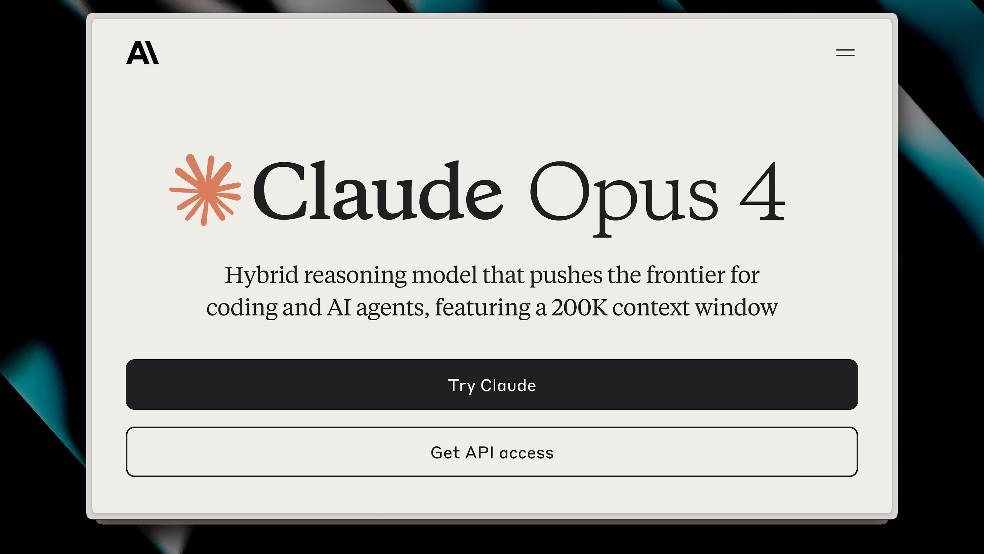
- Bring up the Cursor window with the BMAD Method agent chat reporting no epic files
left_click_drag(436, 307, 778, 307)
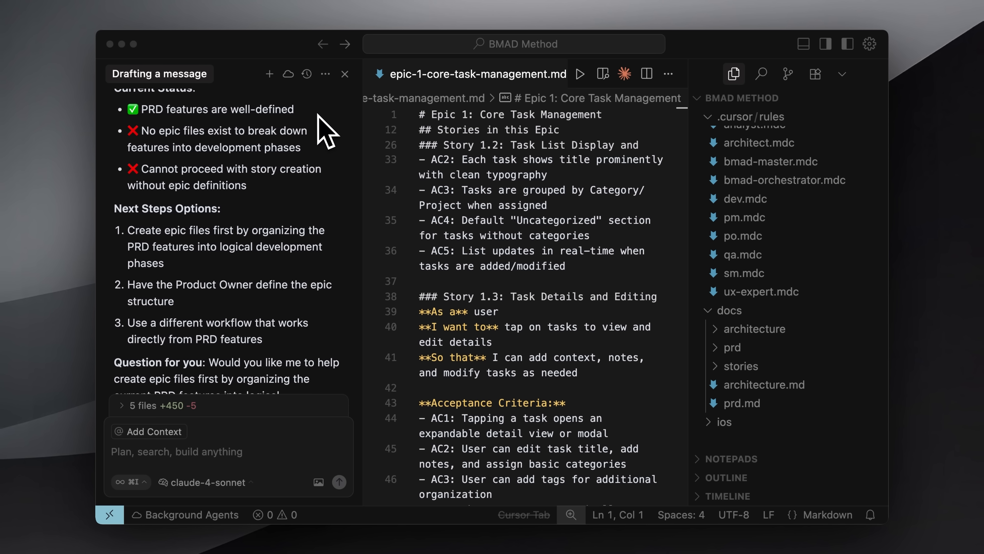
mouse_move(327, 132)
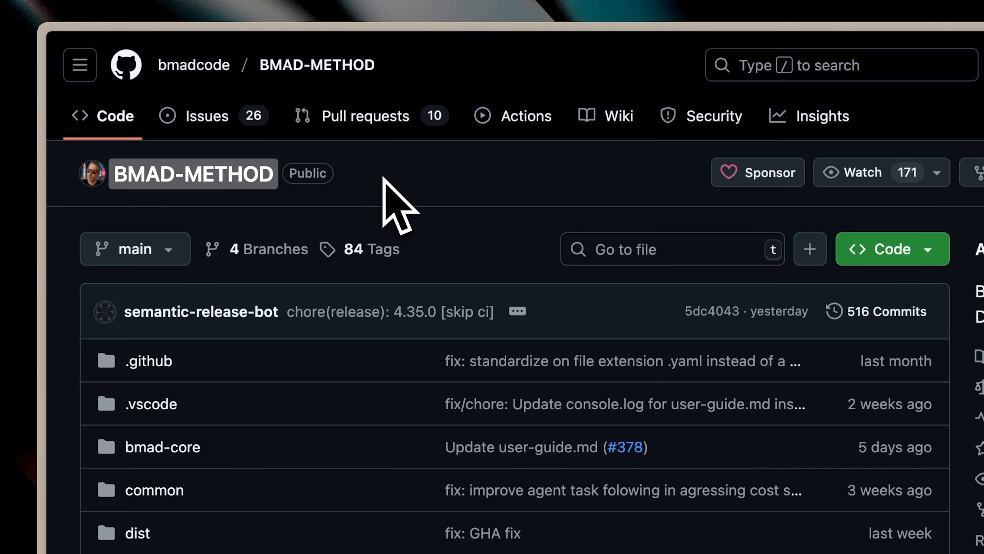
- View the bmadcode/BMAD-METHOD repository's Code tab
scroll("right", 3)
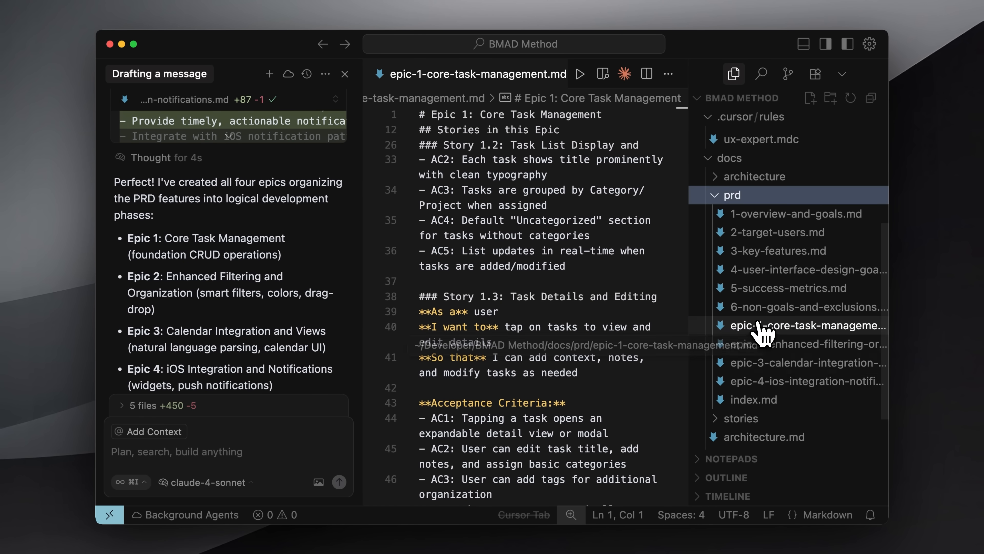
- Review epic-2 enhanced filtering, then epic-1 core task management under docs/prd
left_click(806, 344)
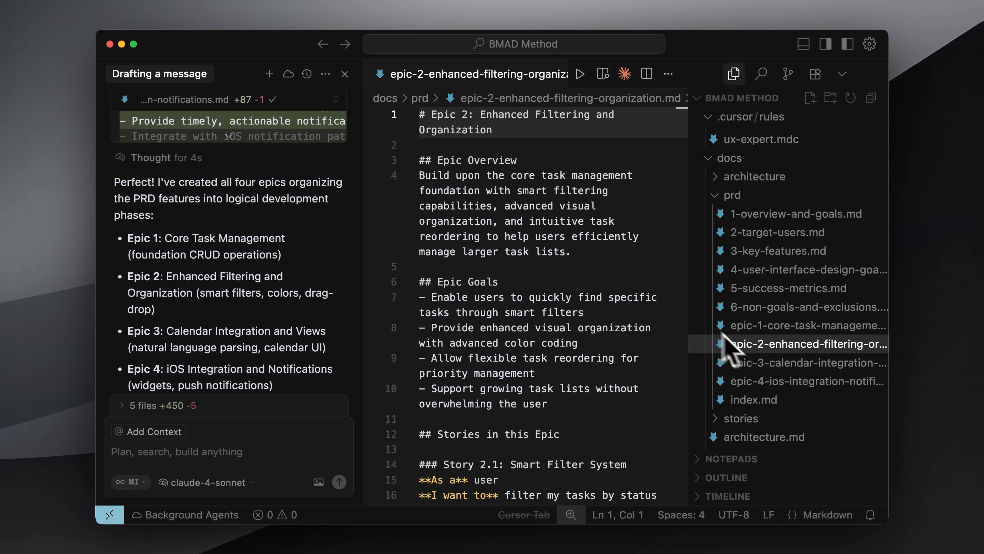
left_click(808, 325)
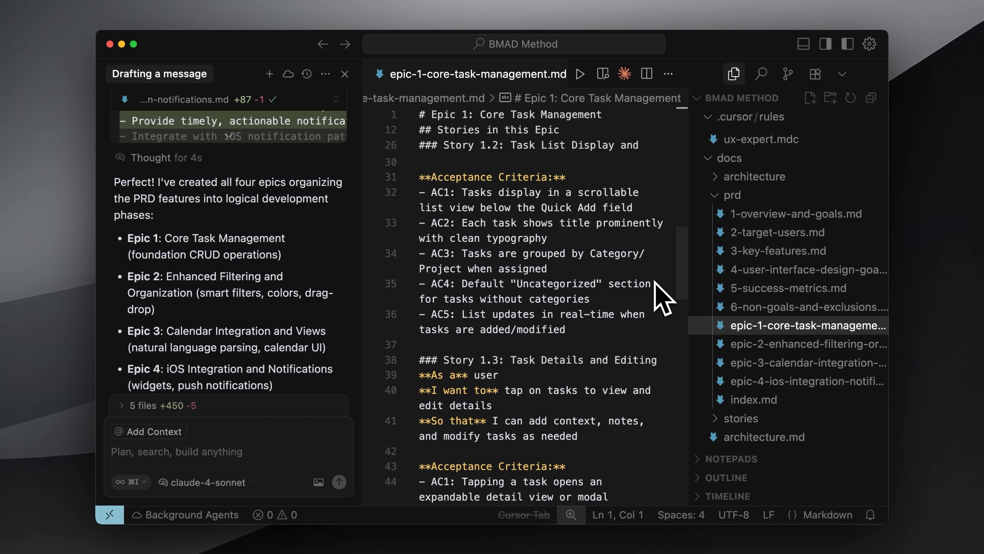
scroll("down", 3)
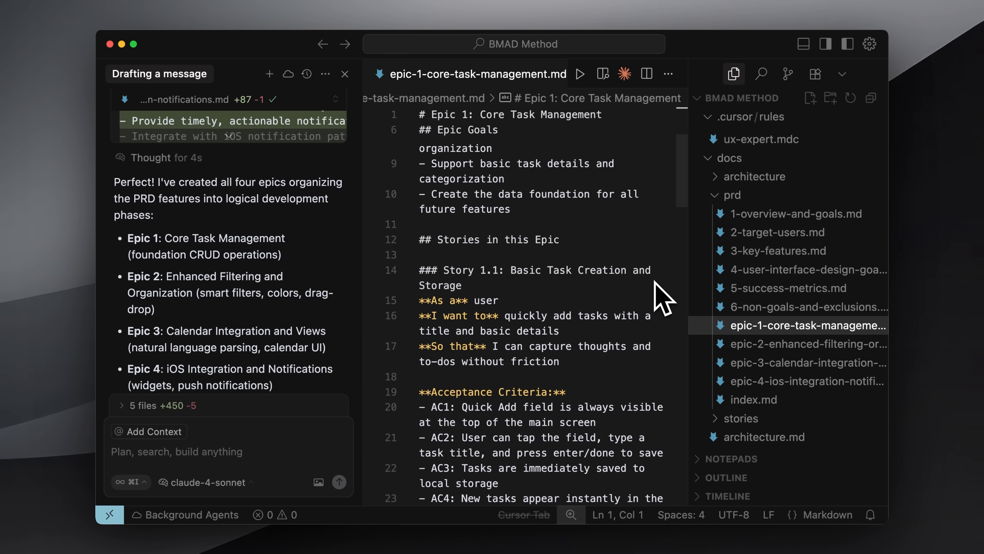
mouse_move(636, 262)
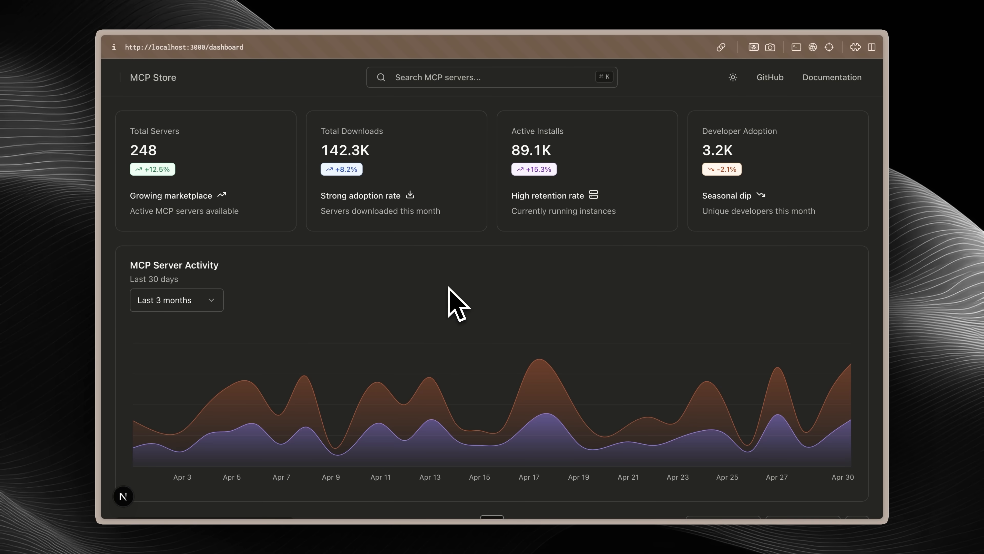
- Set the activity chart range to Last 7 days, then back to Last 3 months
left_click(176, 300)
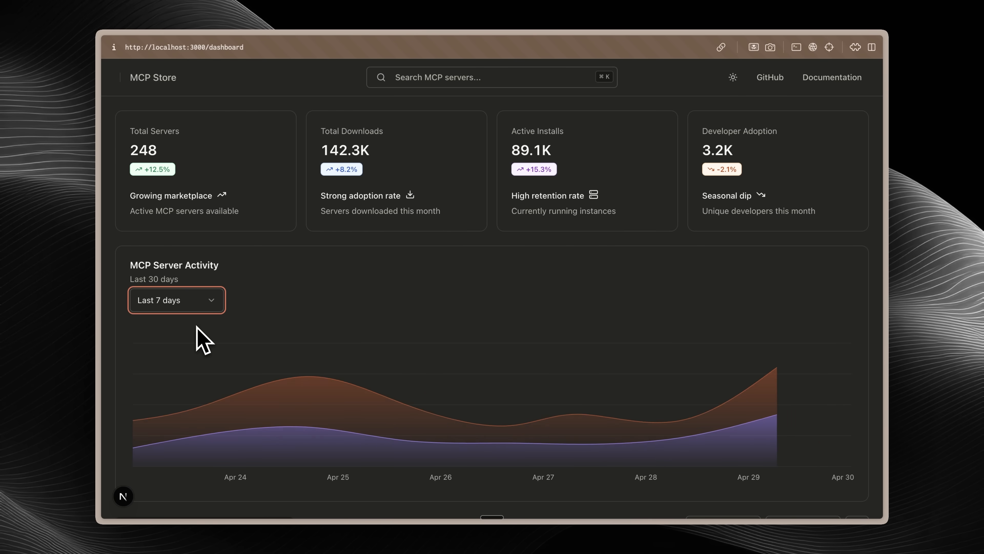
left_click(175, 300)
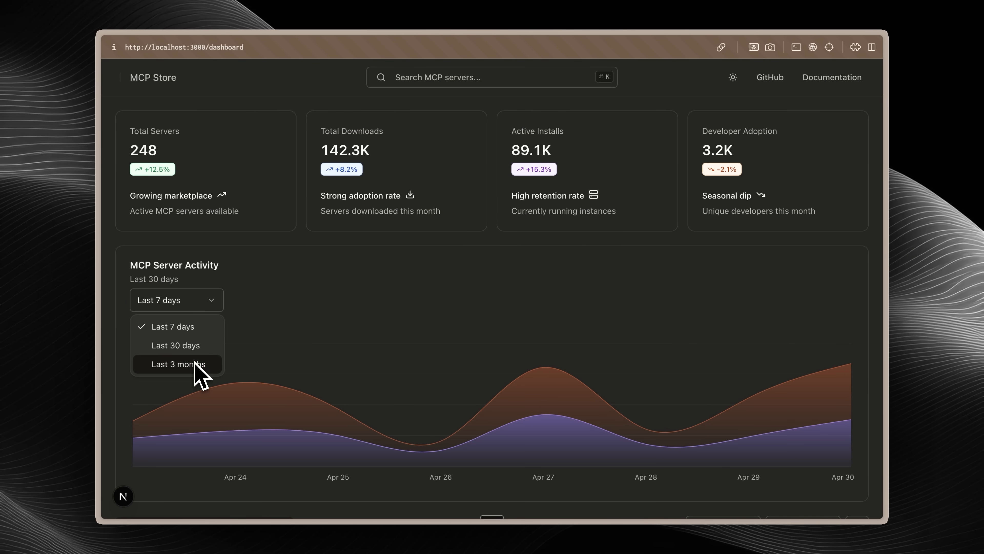
left_click(178, 364)
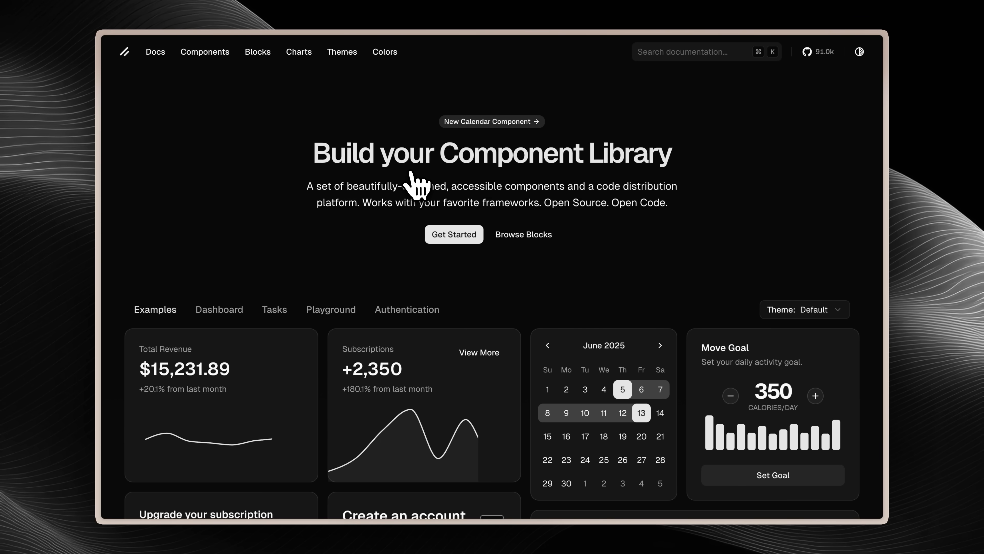
- Scroll the shadcn/ui homepage to the Examples revenue, calendar and exercise cards
scroll("down", 3)
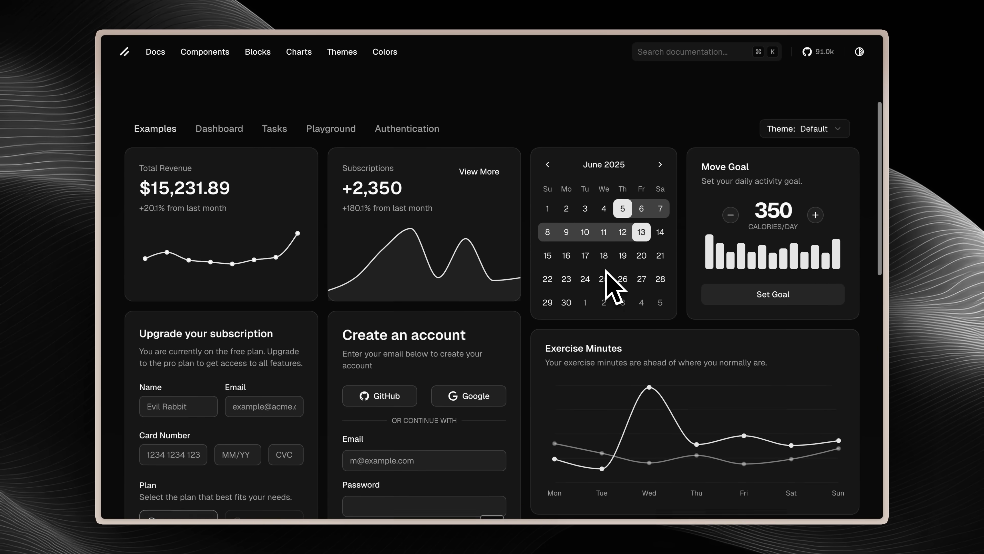
scroll("down", 3)
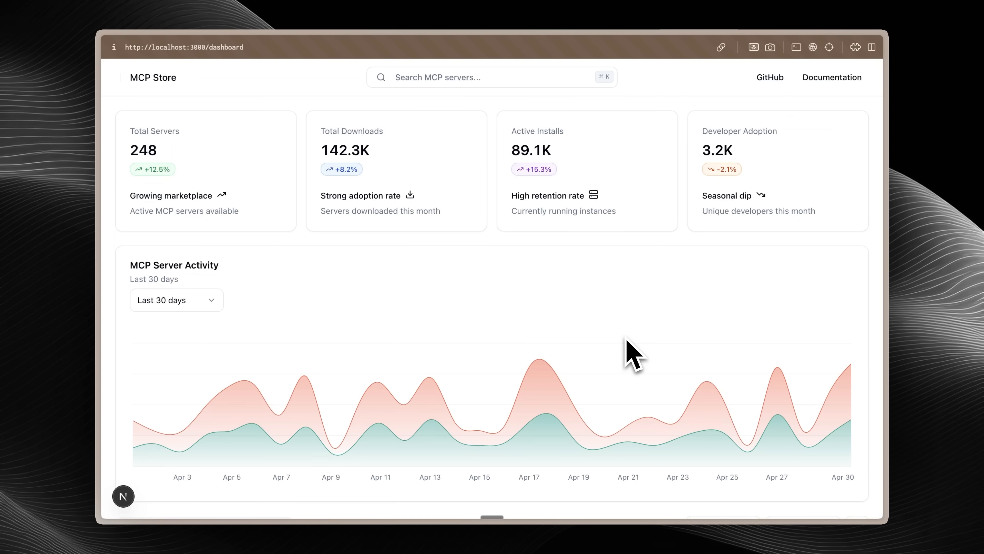
mouse_move(604, 341)
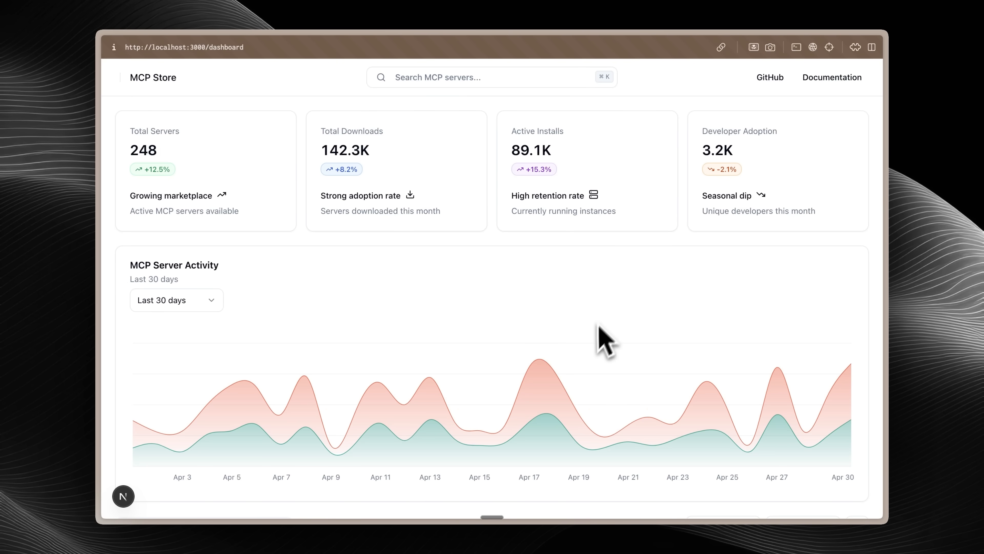
mouse_move(619, 332)
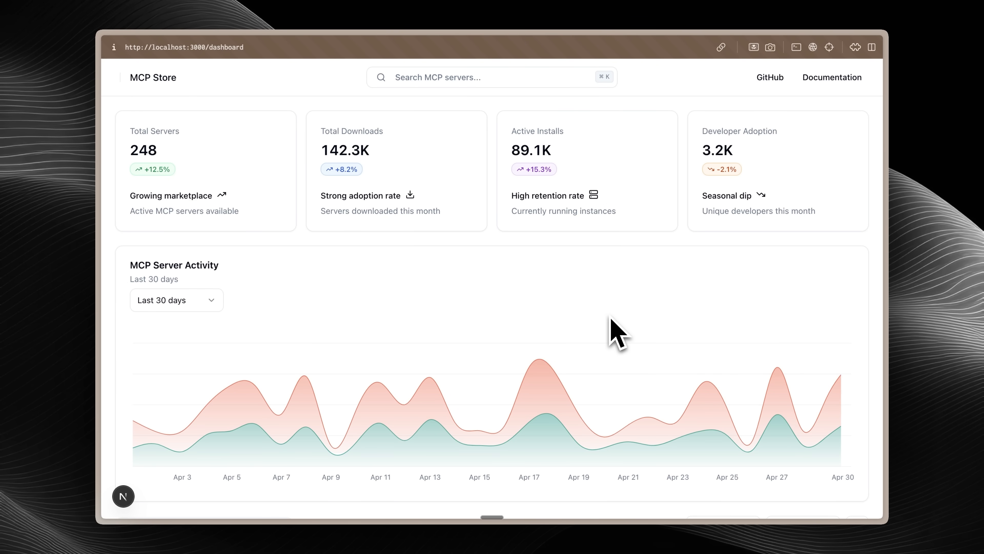
- Scroll the MCP Store dashboard past the activity chart to the servers table
scroll("down", 3)
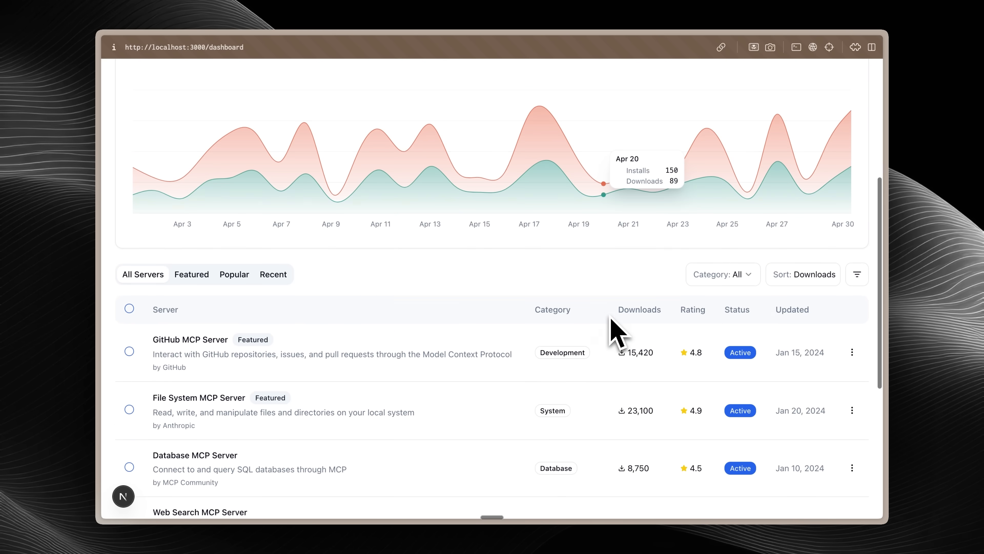
scroll("down", 3)
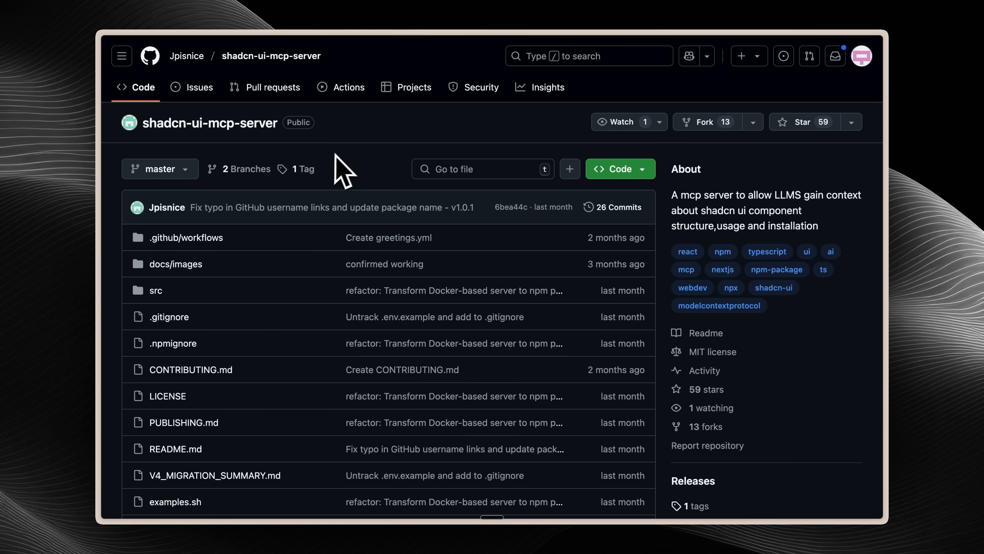
- Scroll the awesome UI components README down to the React heading
scroll("down", 3)
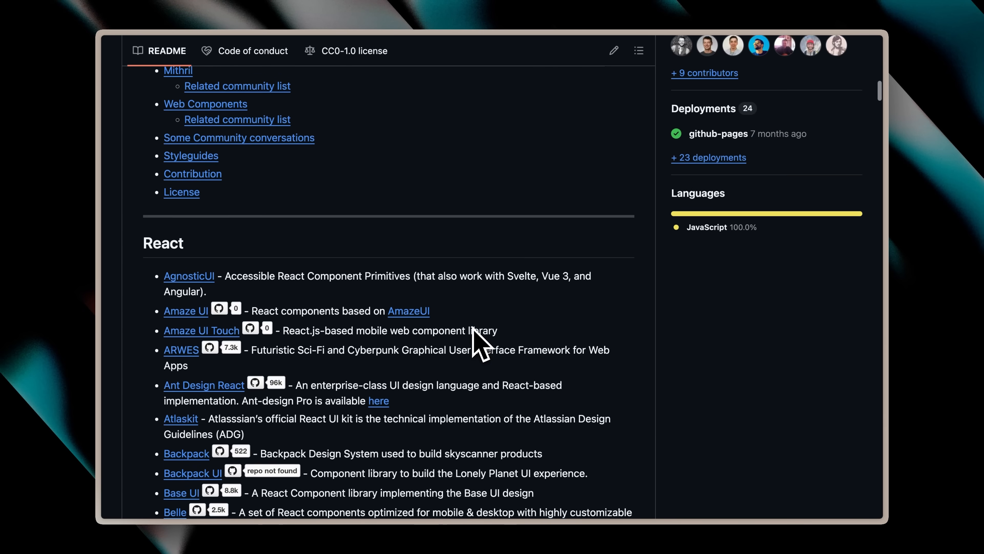
- Browse the React component libraries list and follow the Ant Design React link to its website
scroll("down", 3)
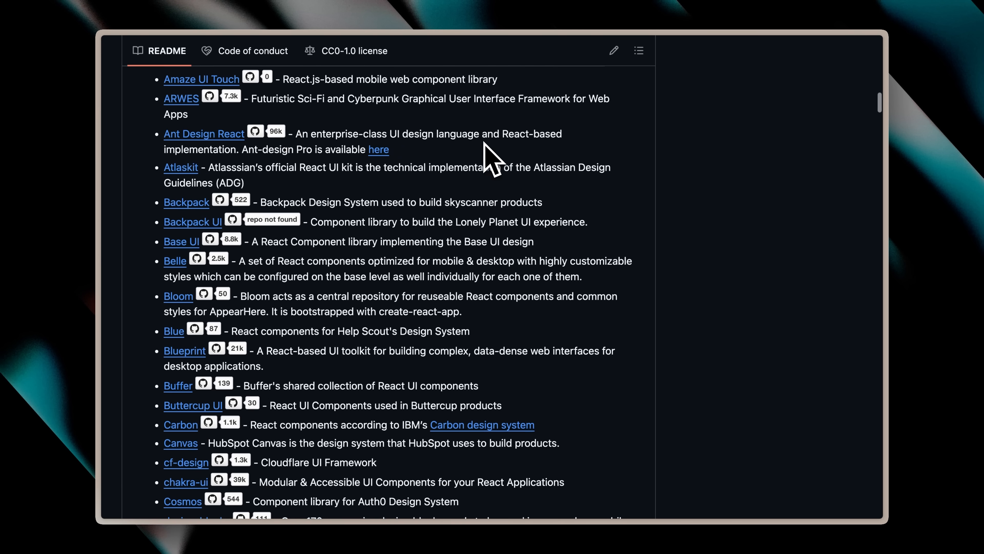
scroll("down", 3)
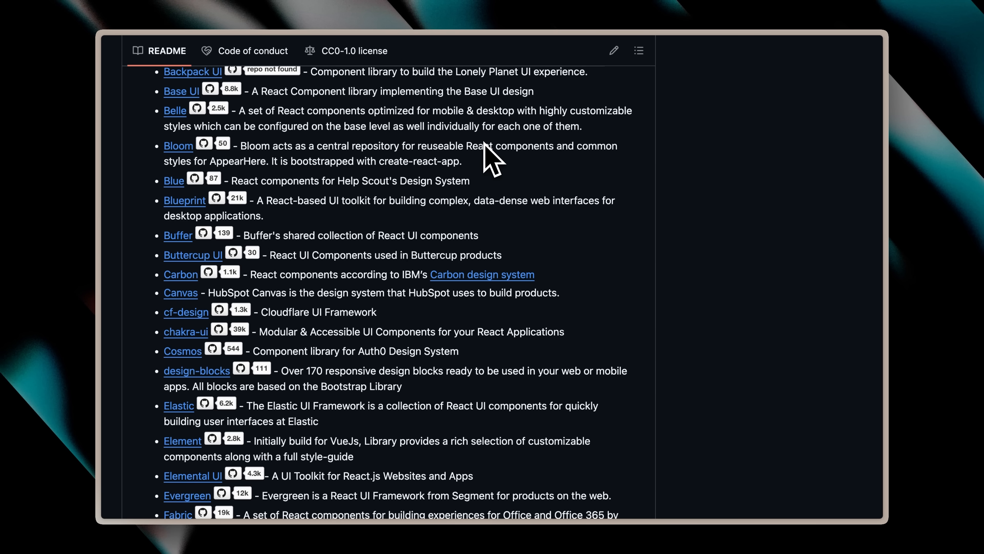
scroll("up", 3)
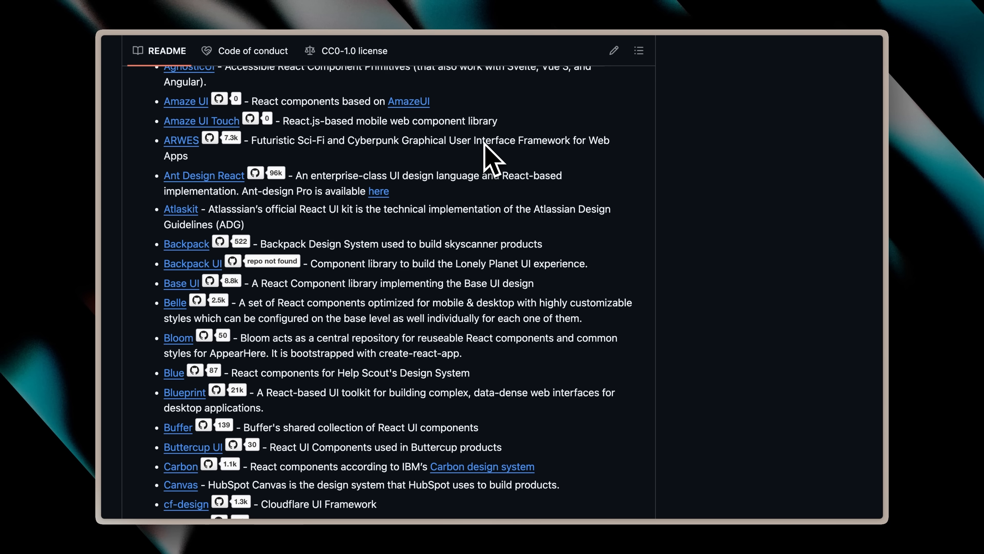
mouse_move(232, 188)
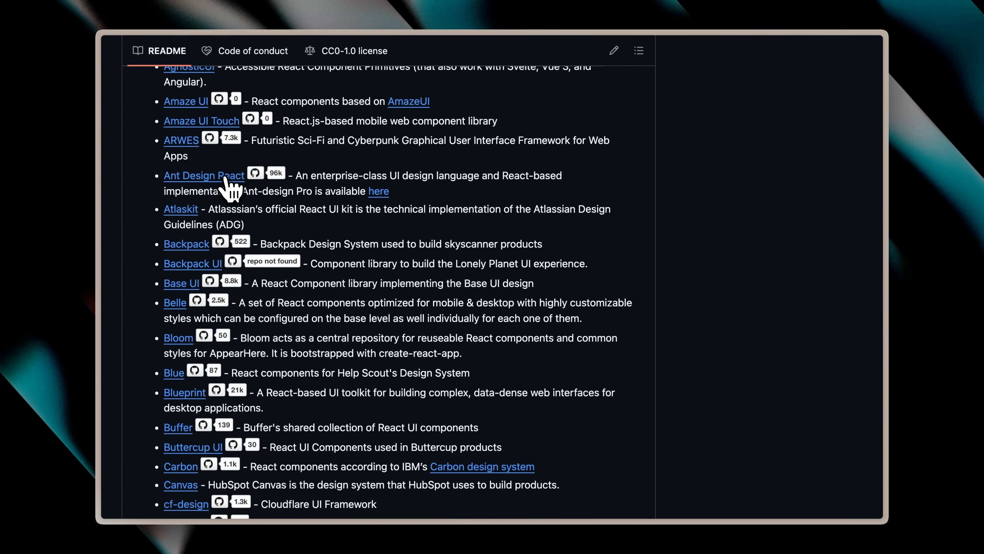
left_click(204, 175)
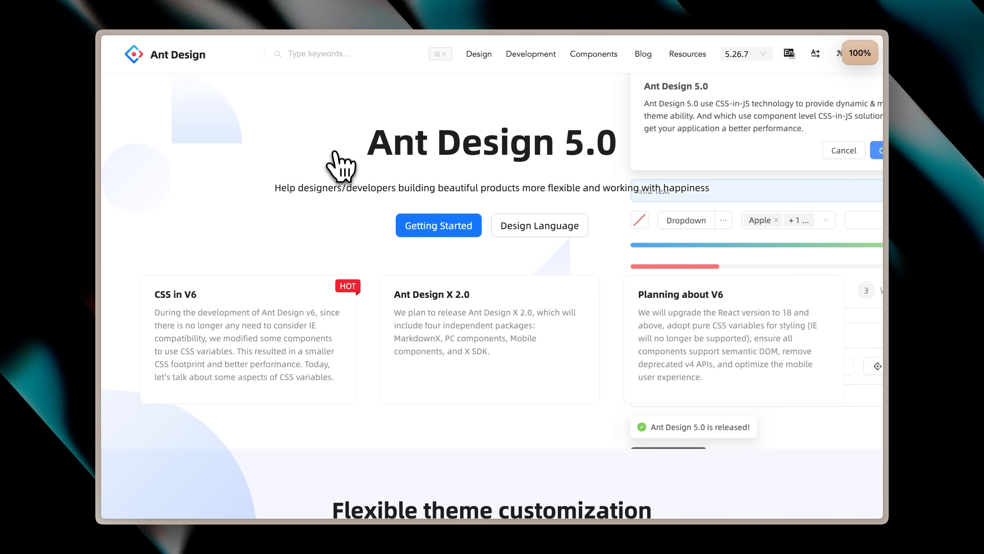
- Show Ant Design's Components Overview gallery from the top navigation
left_click(593, 54)
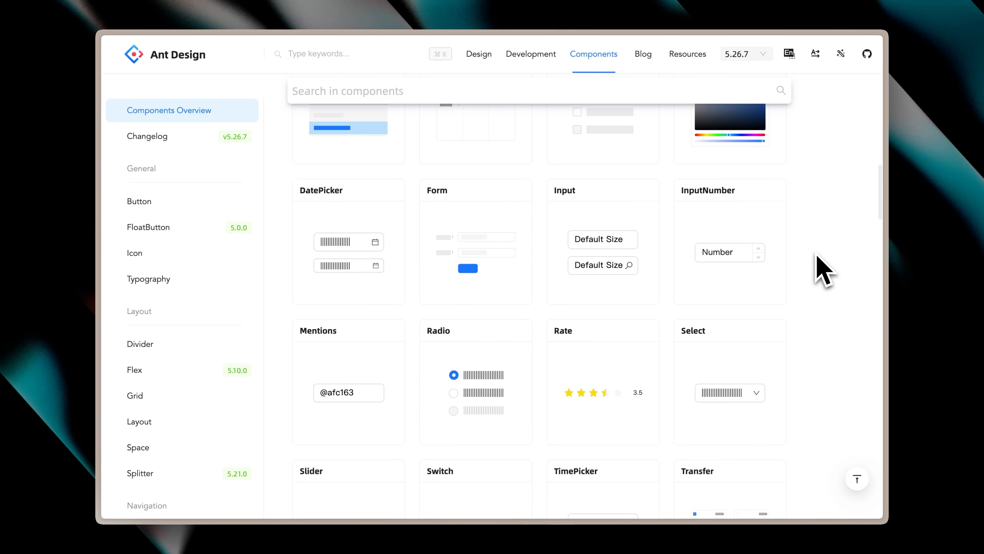
scroll("down", 3)
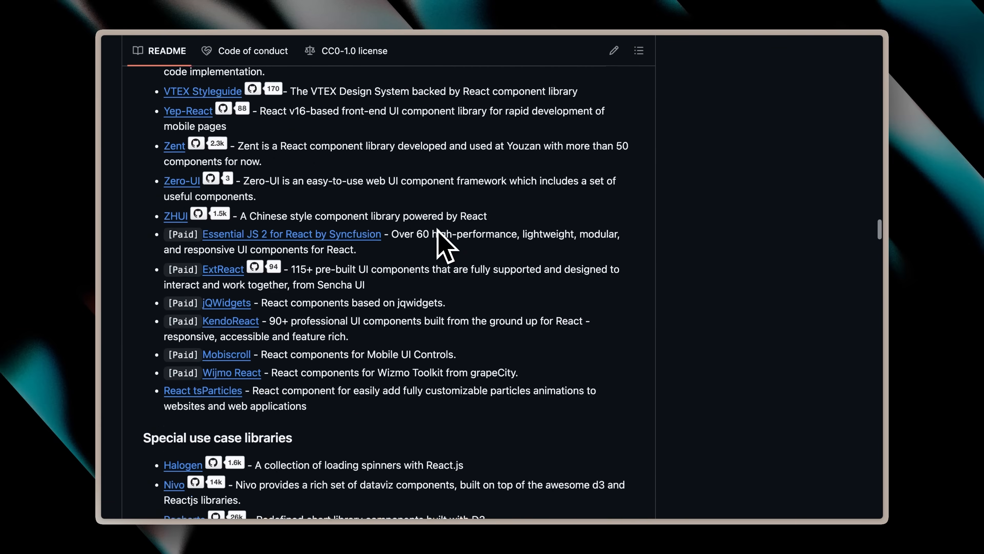
scroll("down", 3)
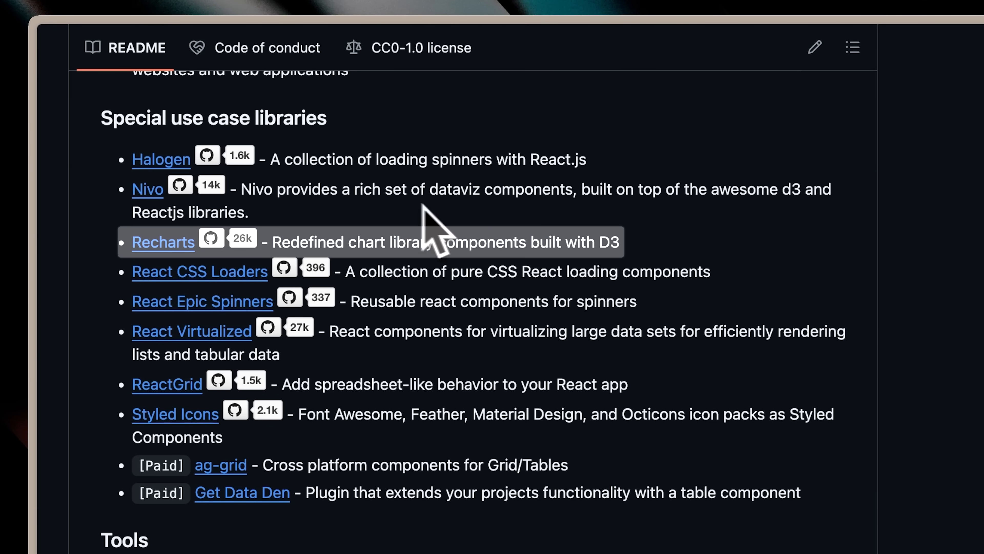
mouse_move(687, 276)
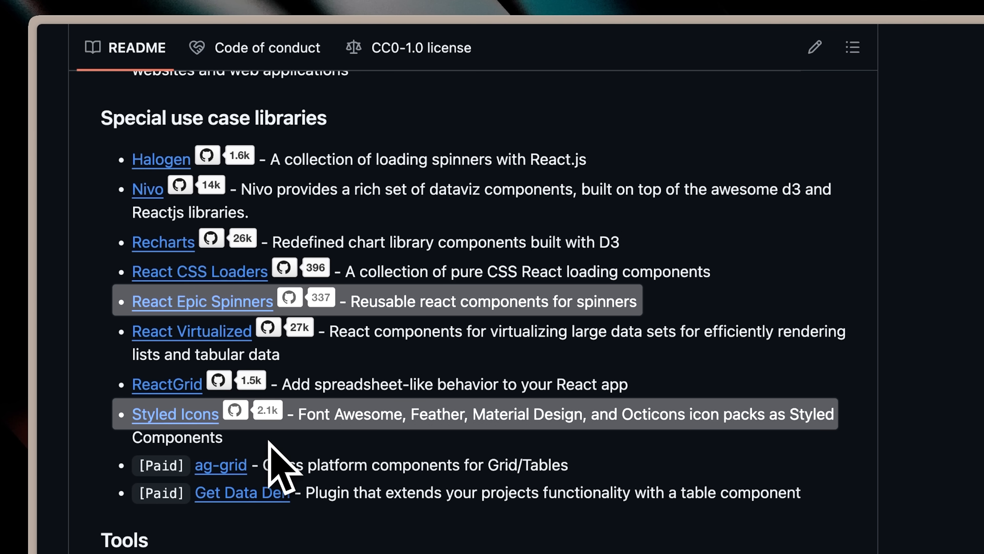
mouse_move(684, 326)
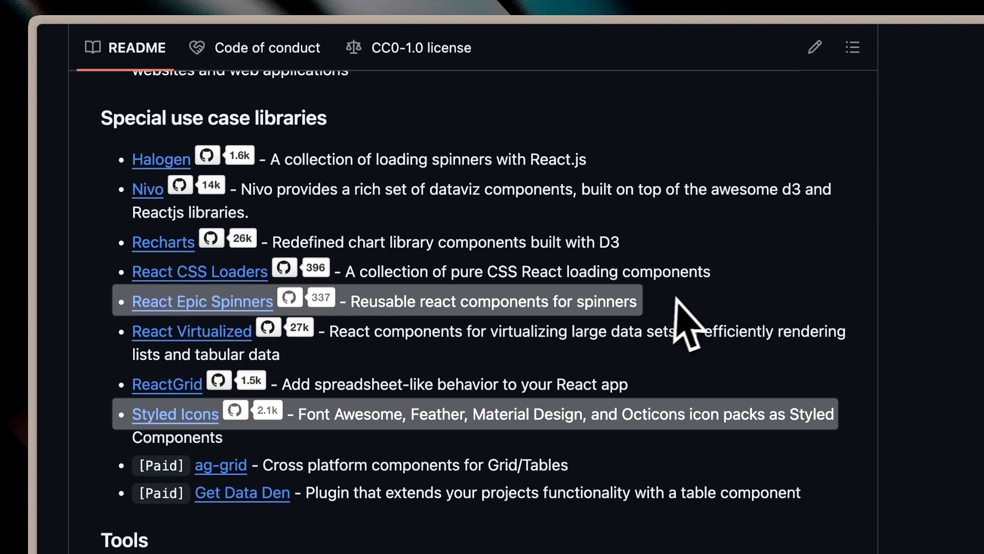
mouse_move(697, 339)
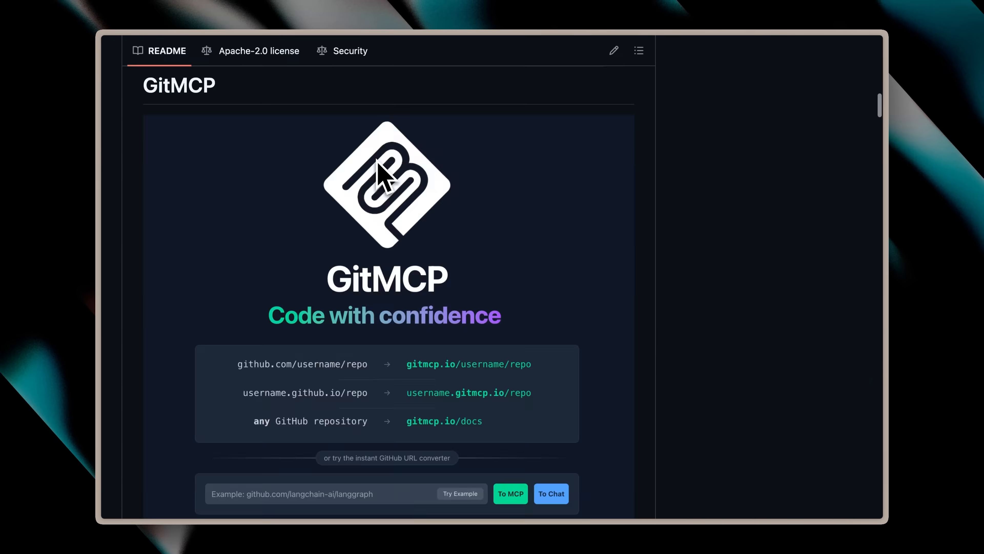
- Scroll the GitMCP README down to the comparison video and Features list
scroll("down", 3)
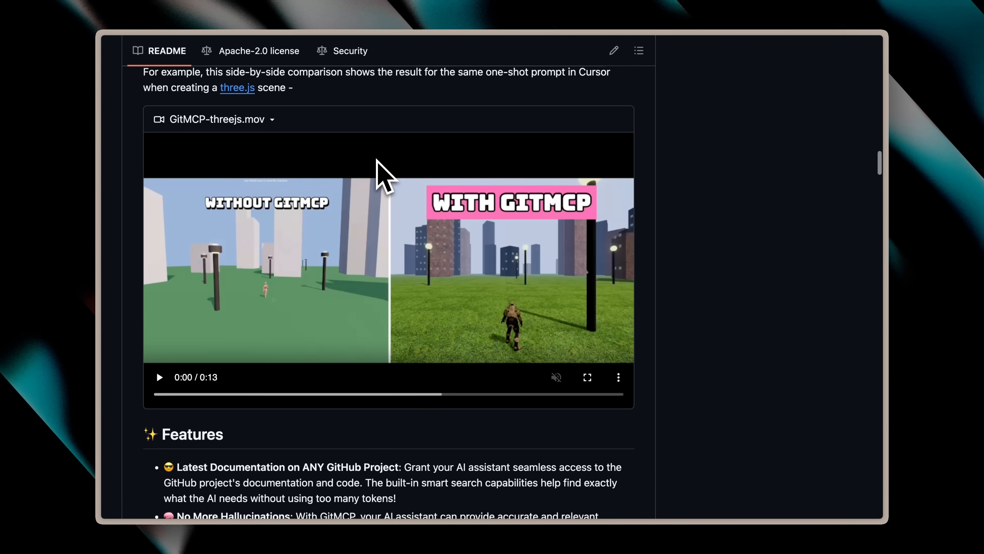
scroll("down", 3)
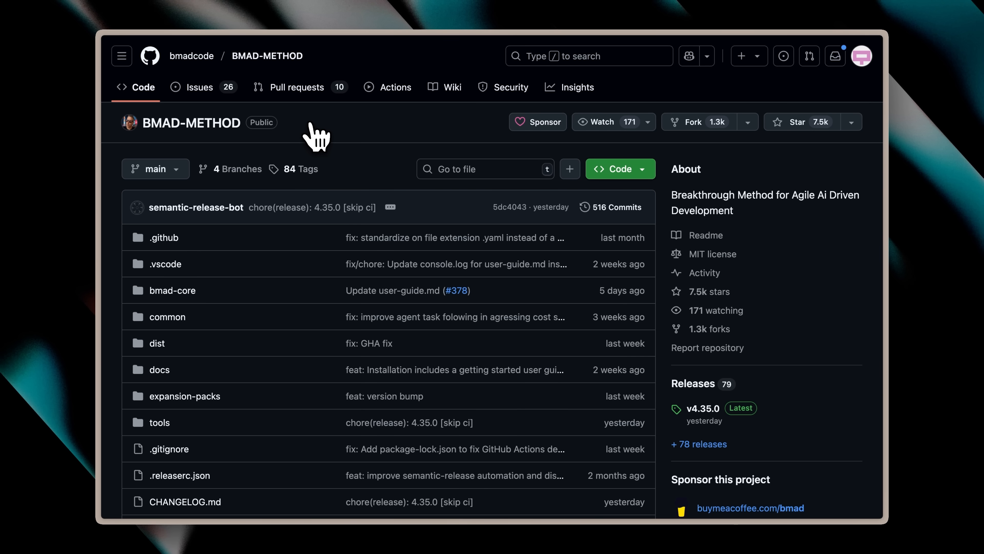
scroll("down", 3)
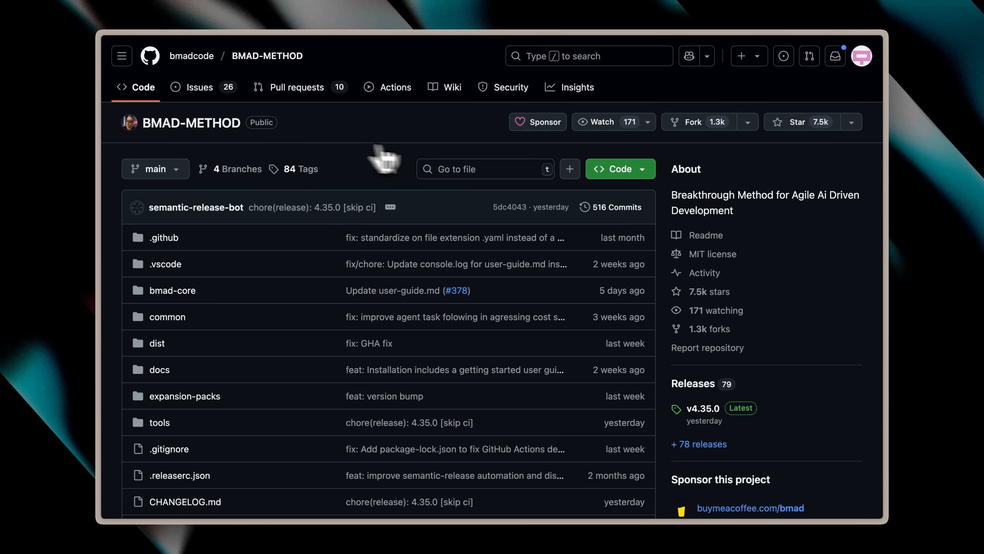
mouse_move(703, 408)
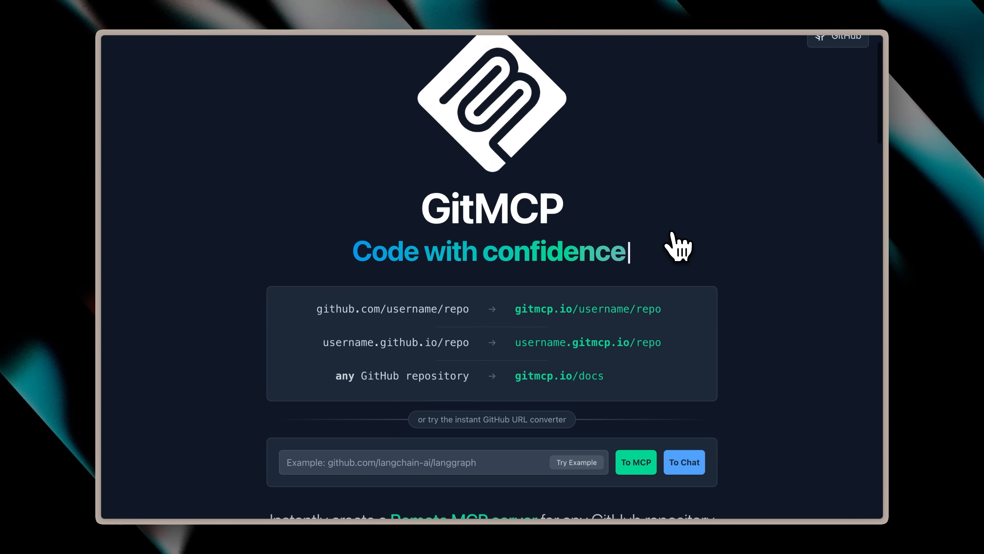
type("https://github.com/bmadcode/BMAD-METHOD/tree/main")
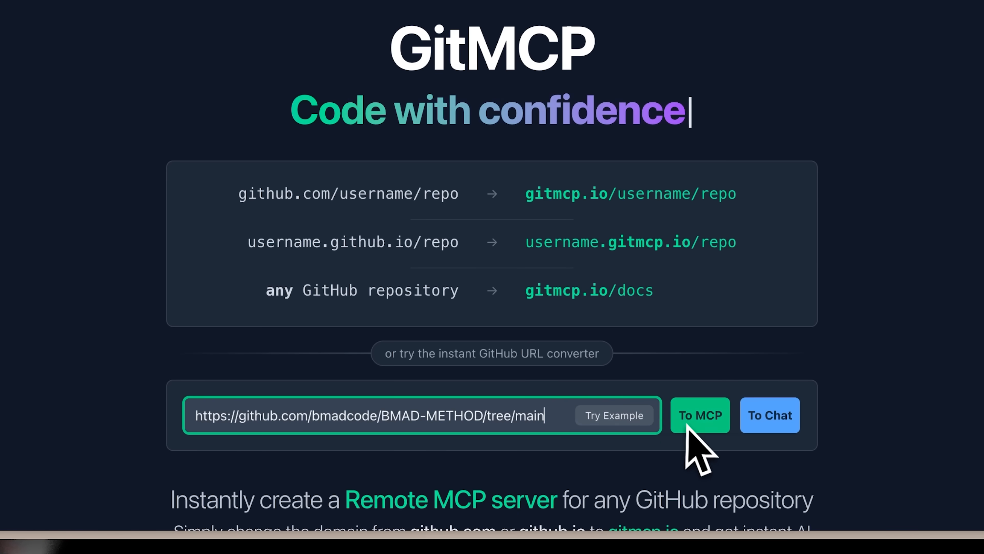
scroll("down", 3)
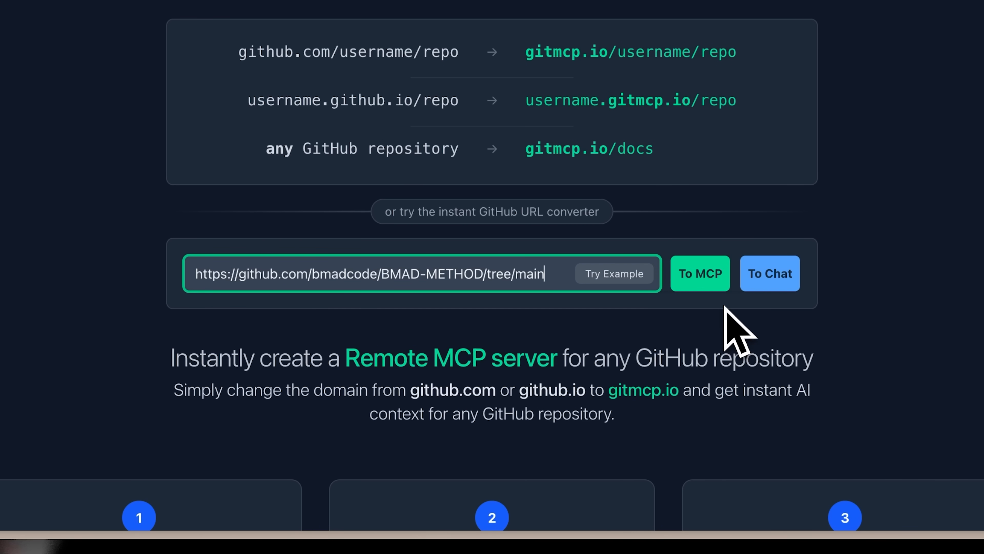
mouse_move(716, 327)
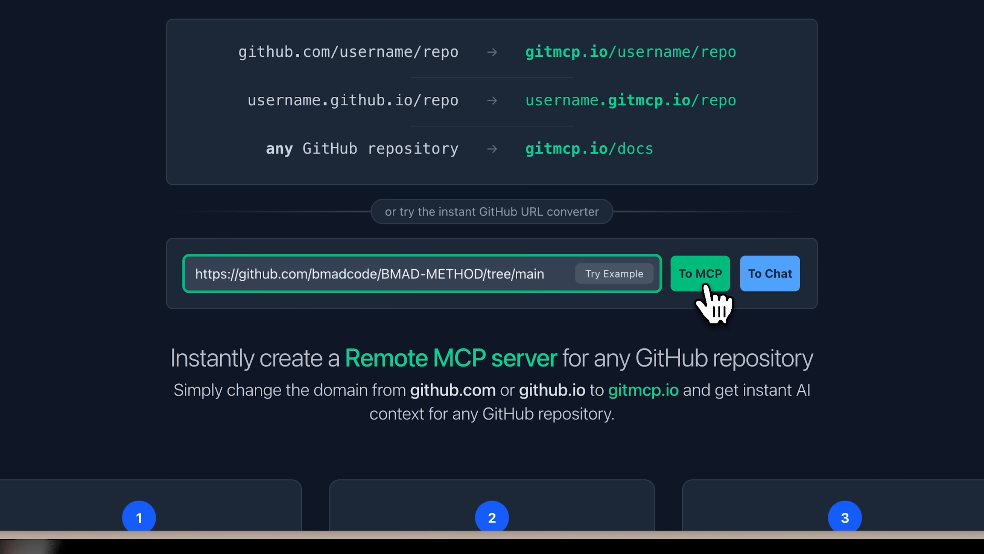
left_click(699, 273)
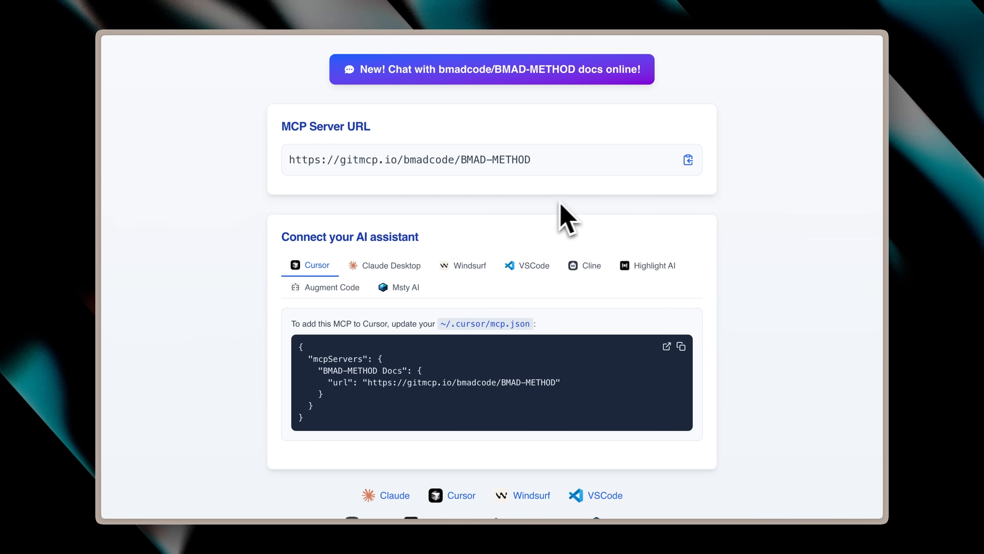
mouse_move(487, 302)
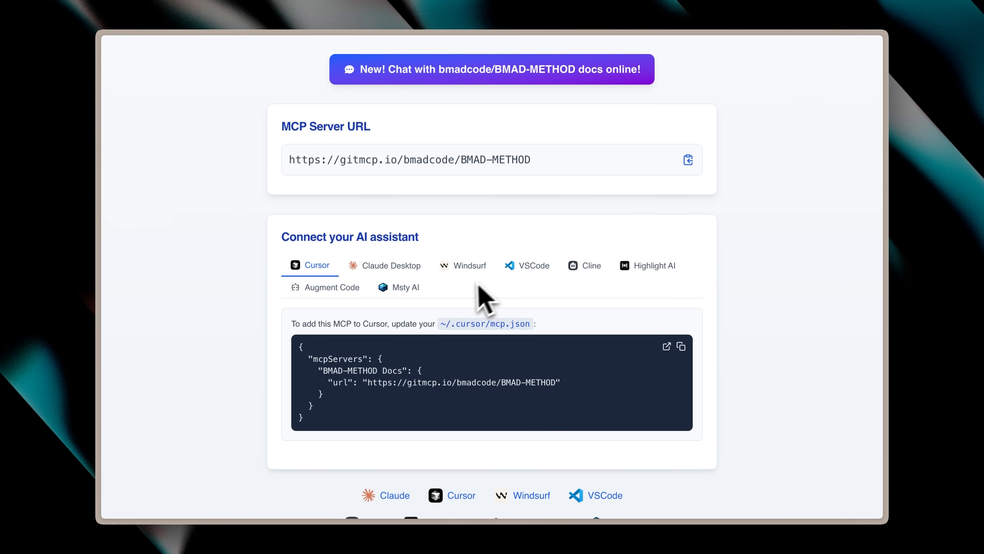
mouse_move(461, 304)
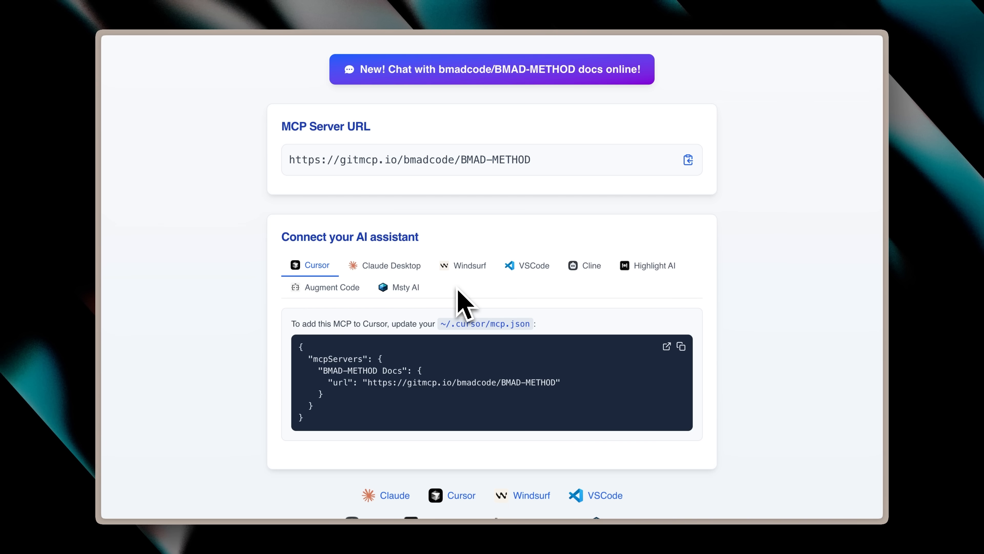
- Copy the Cursor mcp.json configuration snippet for the BMAD-METHOD Docs MCP server
scroll("down", 3)
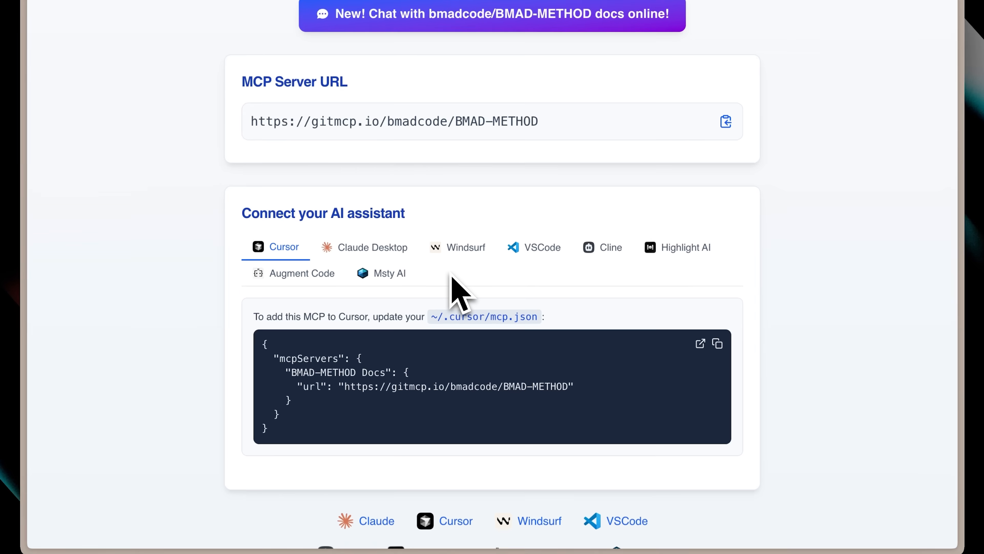
scroll("down", 3)
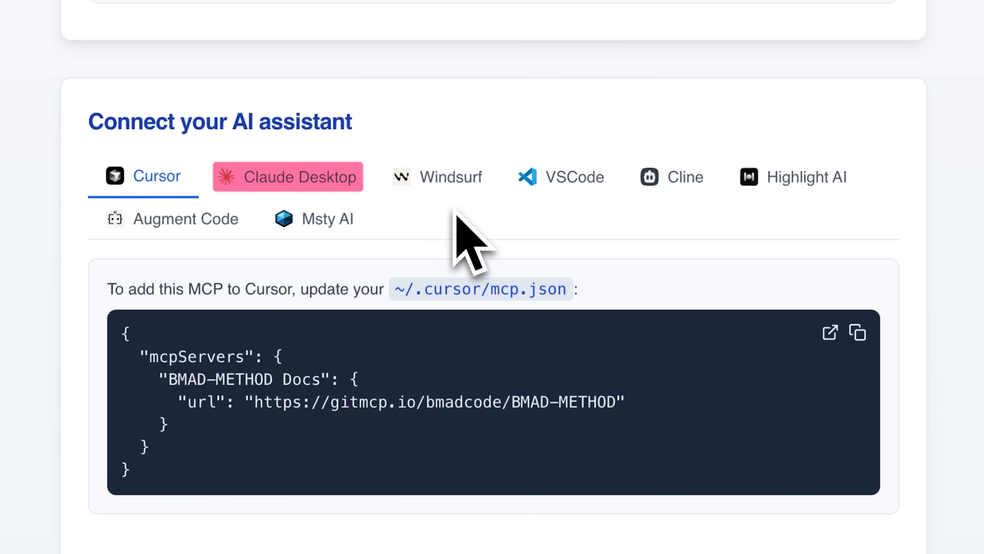
left_click(858, 332)
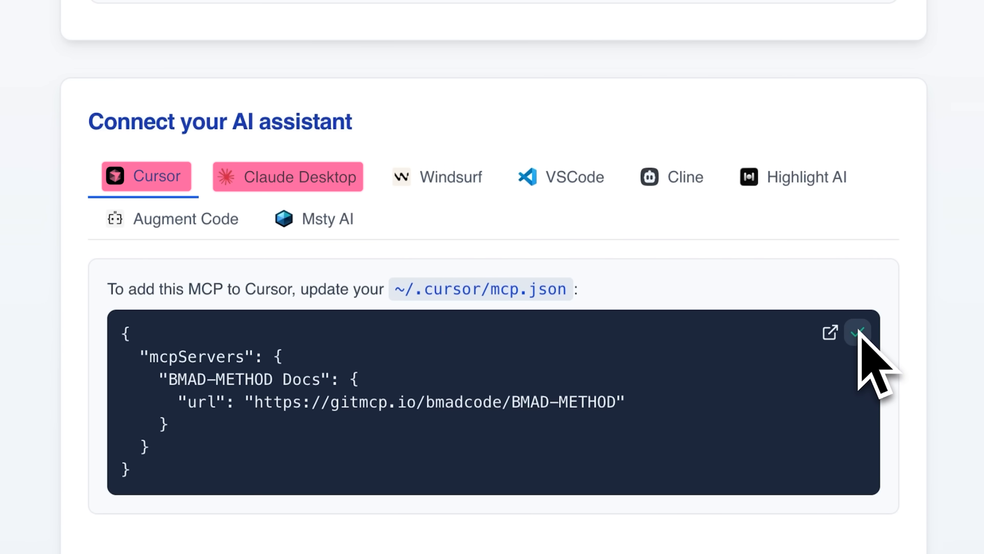
left_click(858, 333)
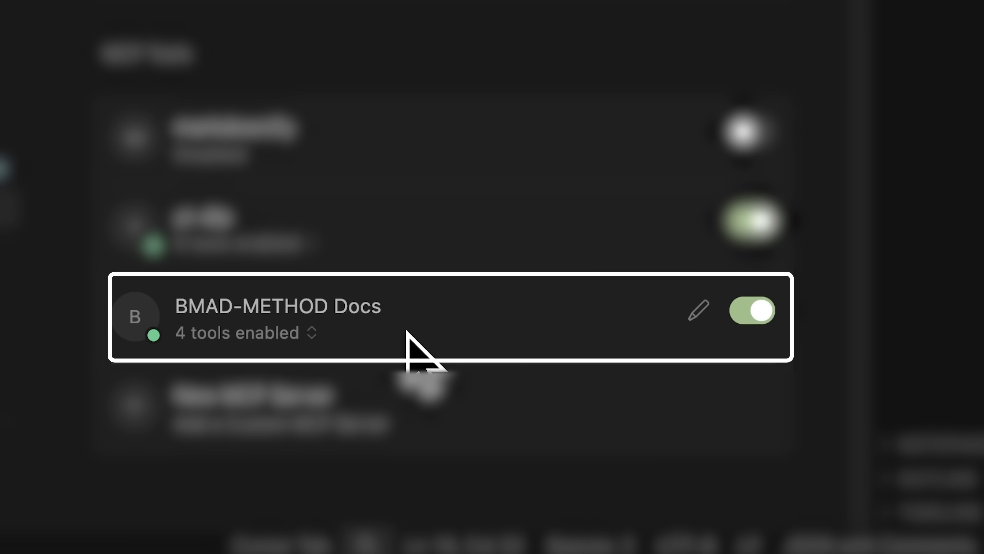
mouse_move(439, 352)
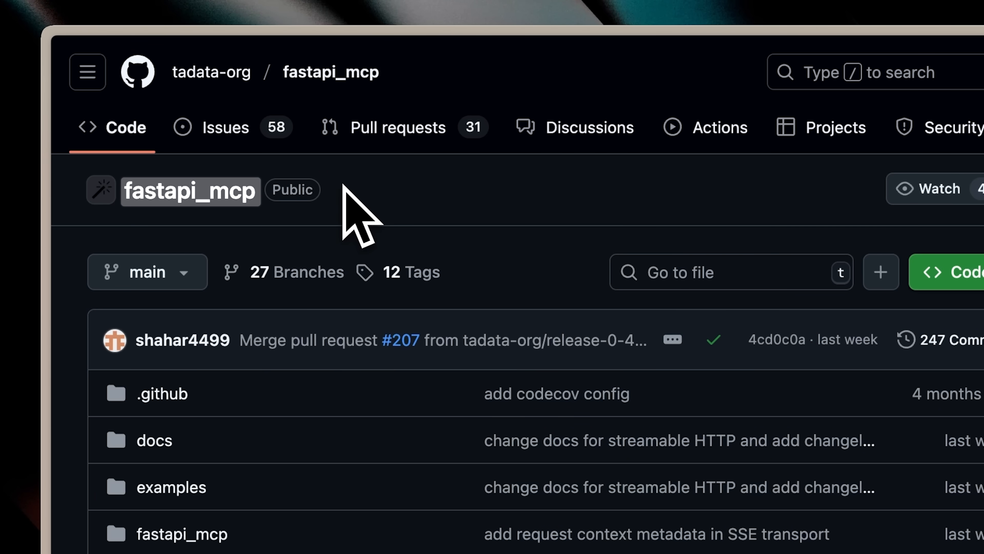
mouse_move(386, 245)
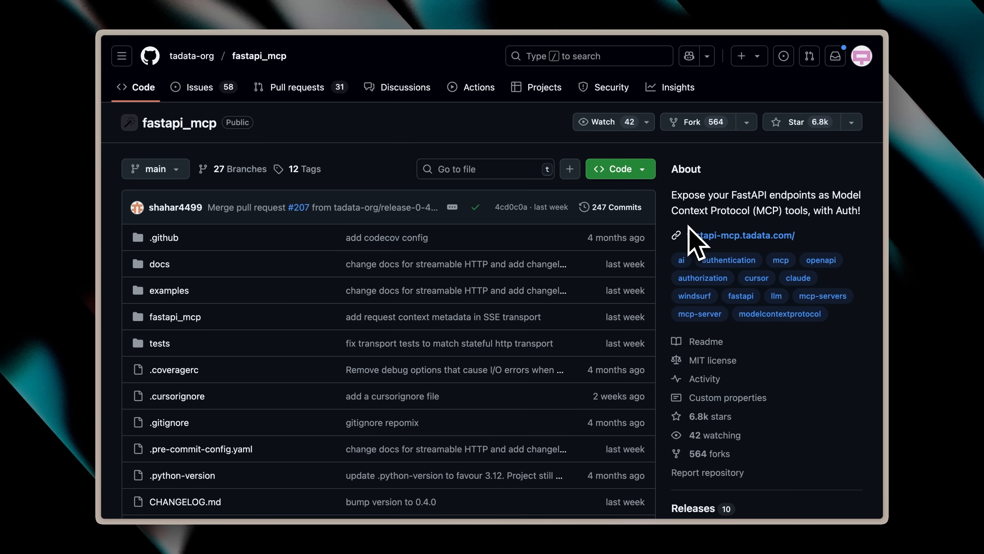
mouse_move(741, 238)
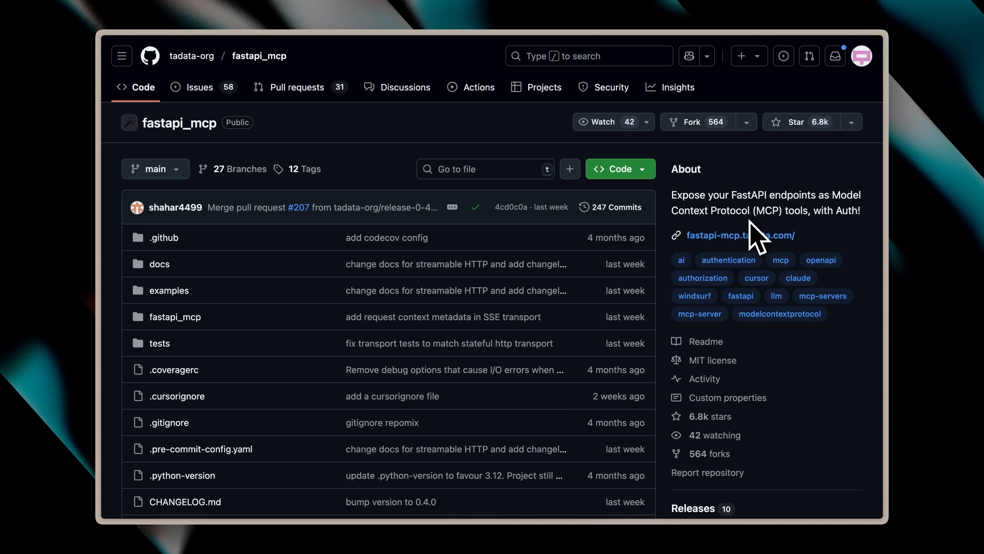
- Follow the fastapi-mcp.tadata.com link in the repository's About sidebar
left_click(736, 235)
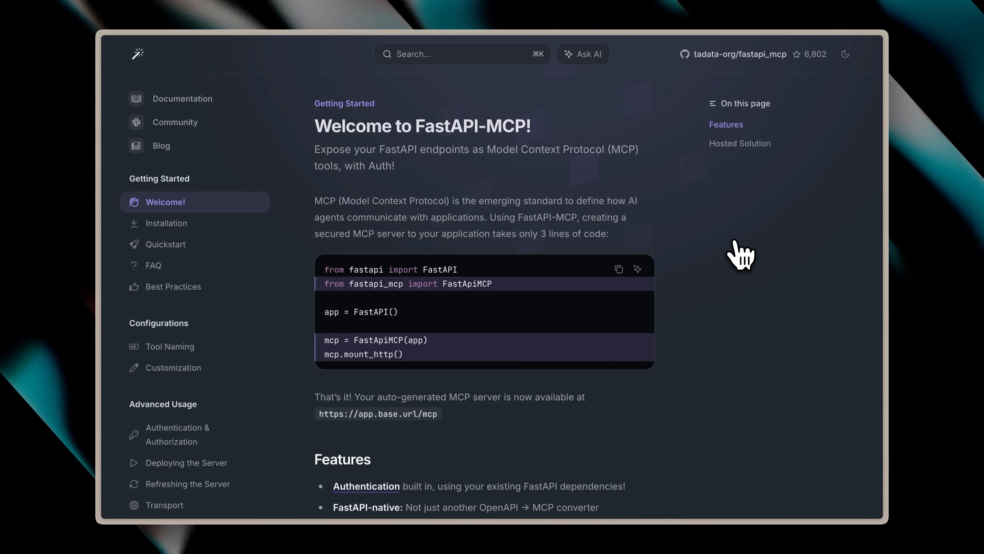
mouse_move(506, 326)
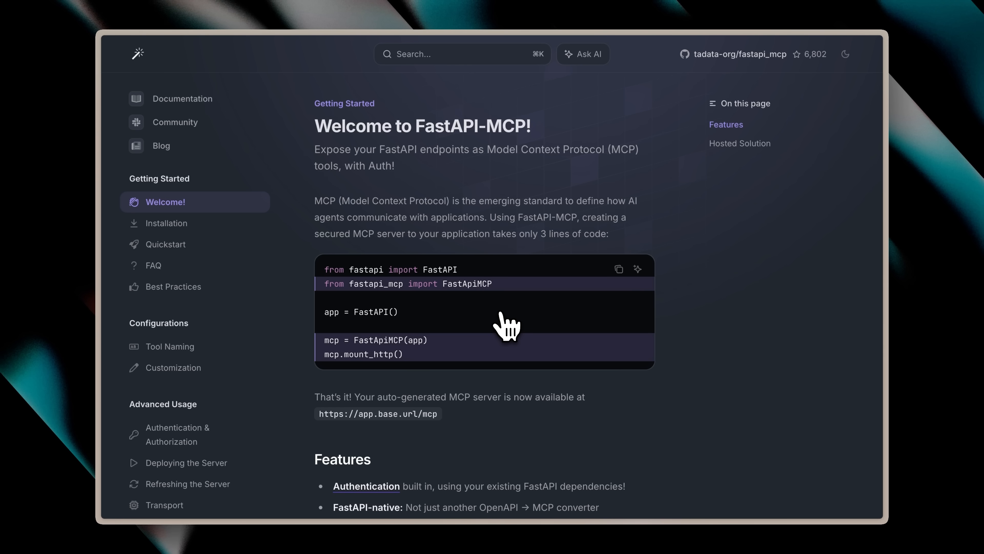
- Read through the FastAPI-MCP Quickstart guide from the docs sidebar
scroll("down", 3)
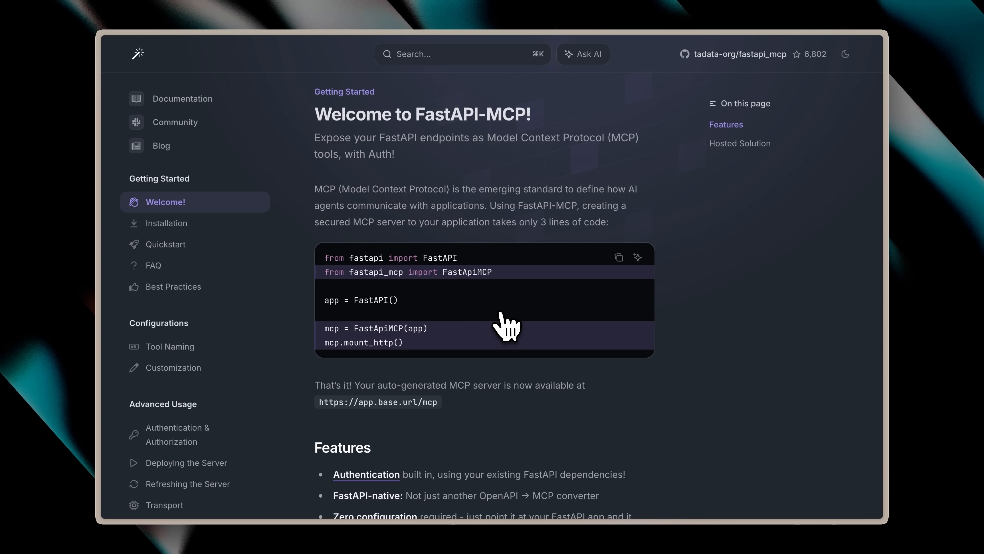
scroll("down", 3)
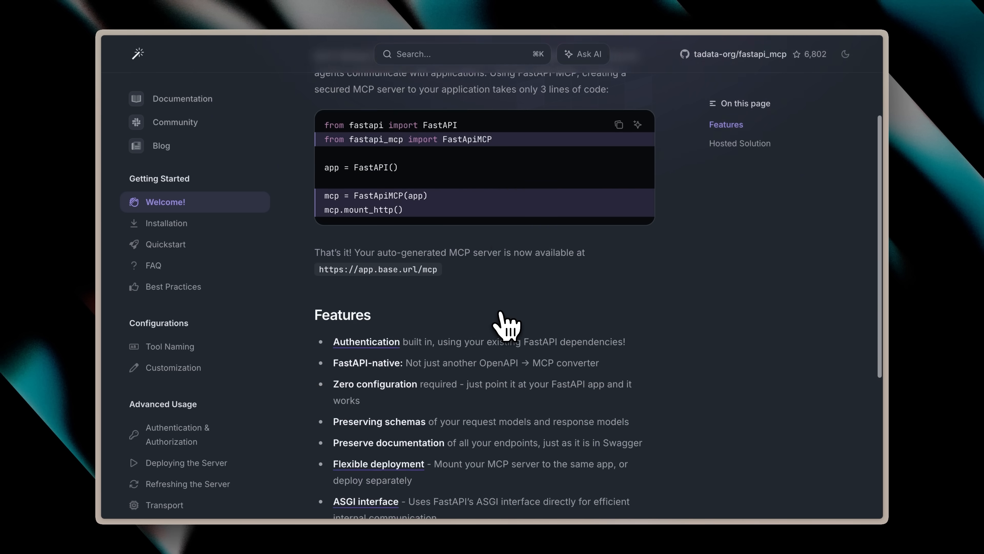
scroll("down", 3)
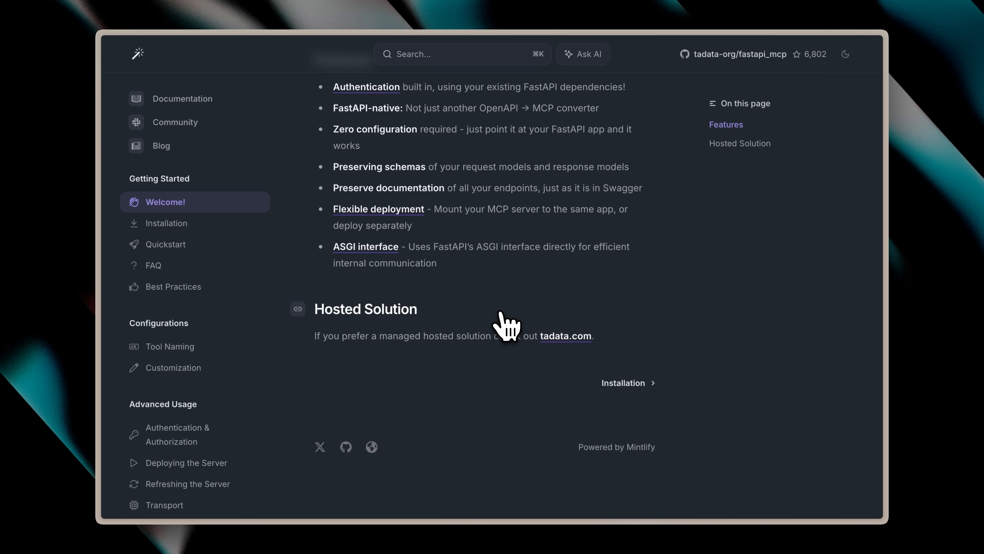
left_click(168, 244)
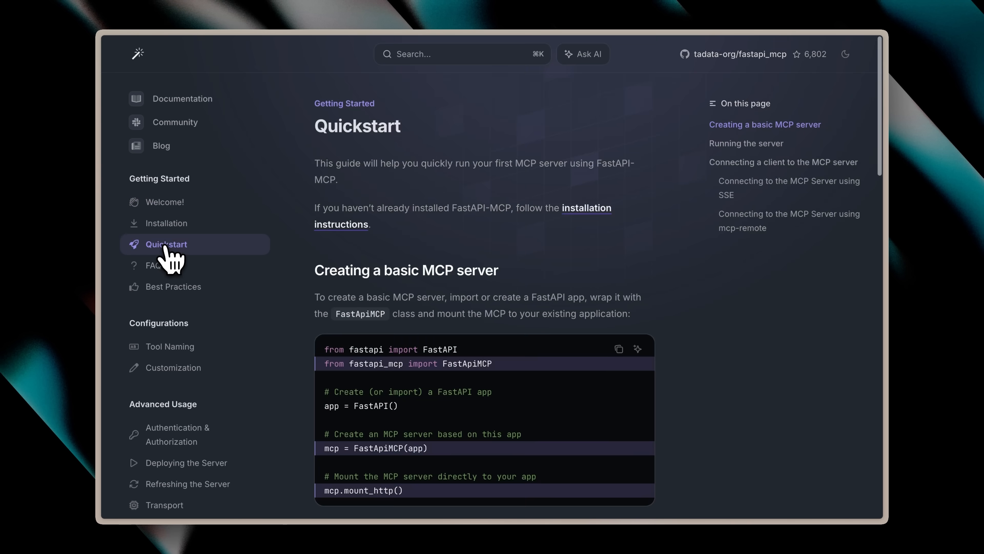
scroll("down", 3)
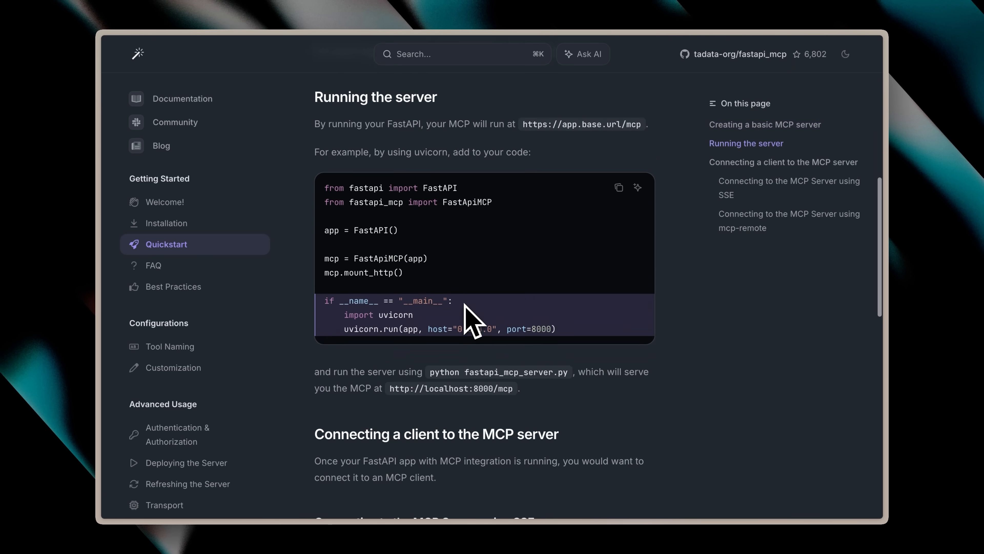
scroll("down", 3)
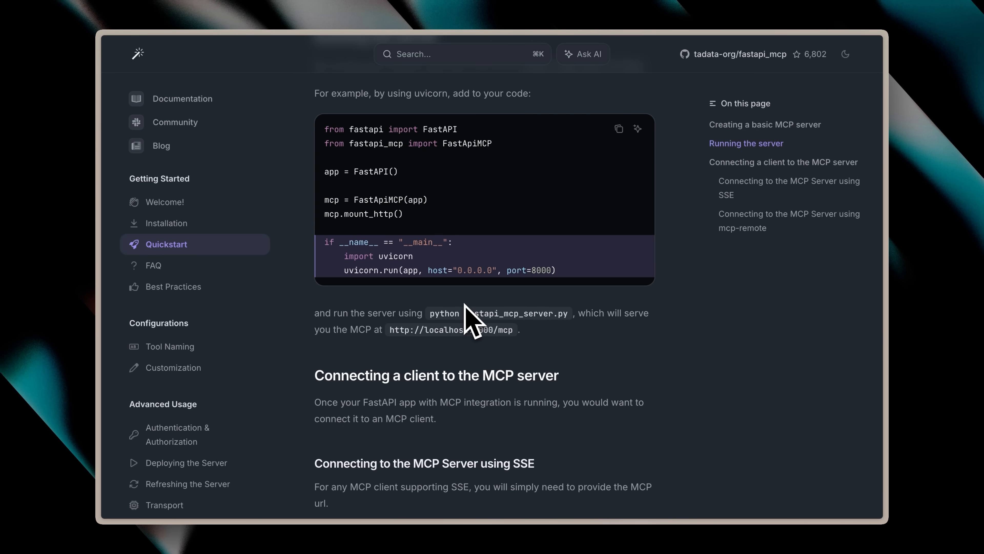
scroll("down", 3)
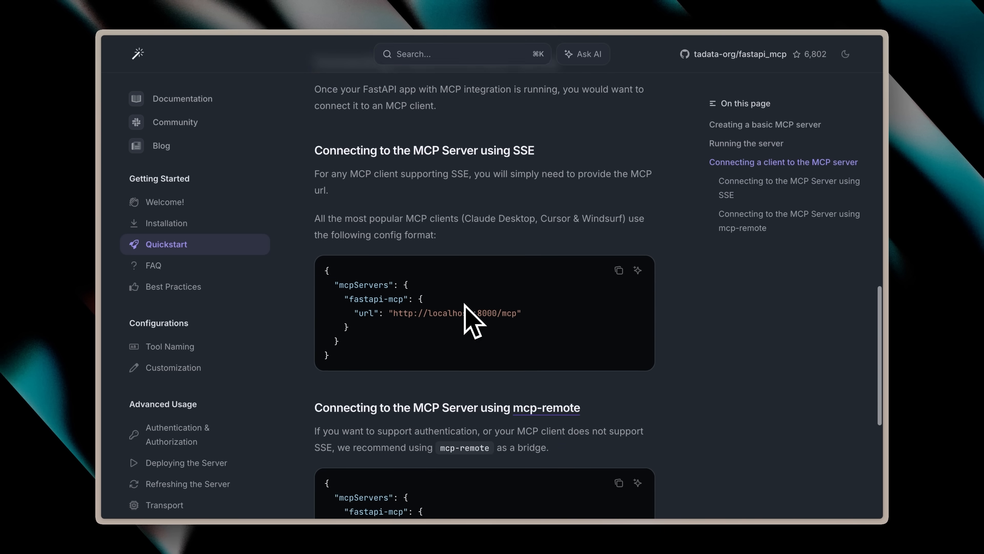
scroll("down", 3)
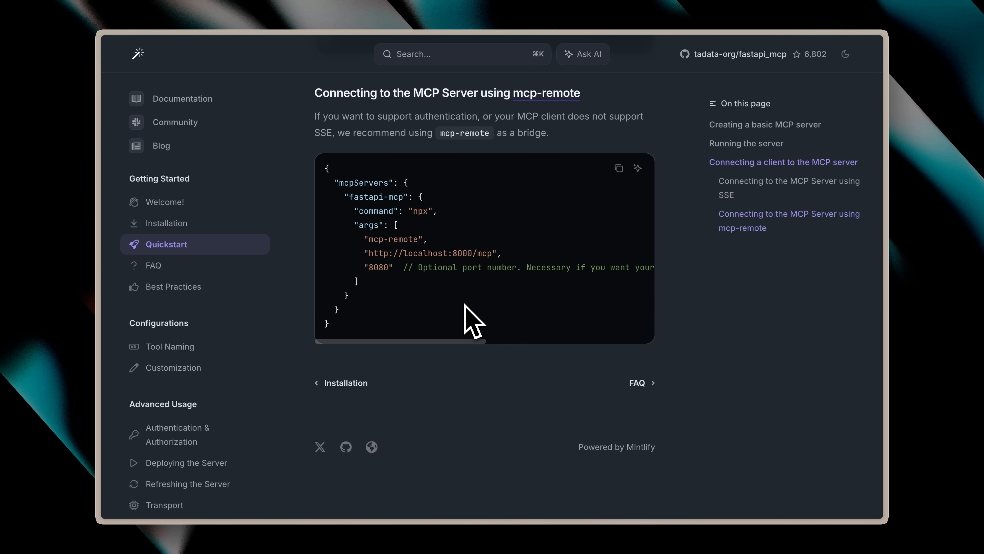
- Move on to the Installation page and scroll its instructions
left_click(167, 223)
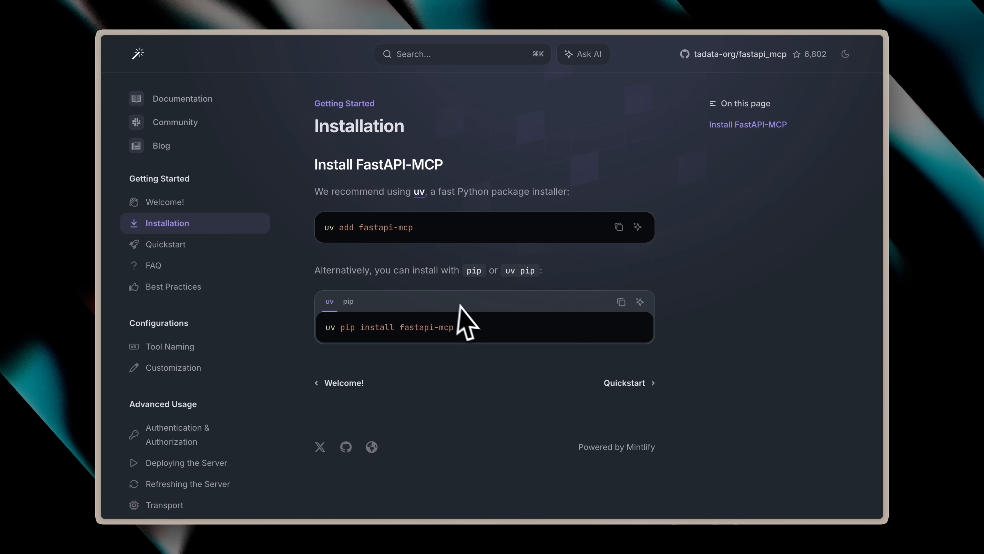
scroll("down", 3)
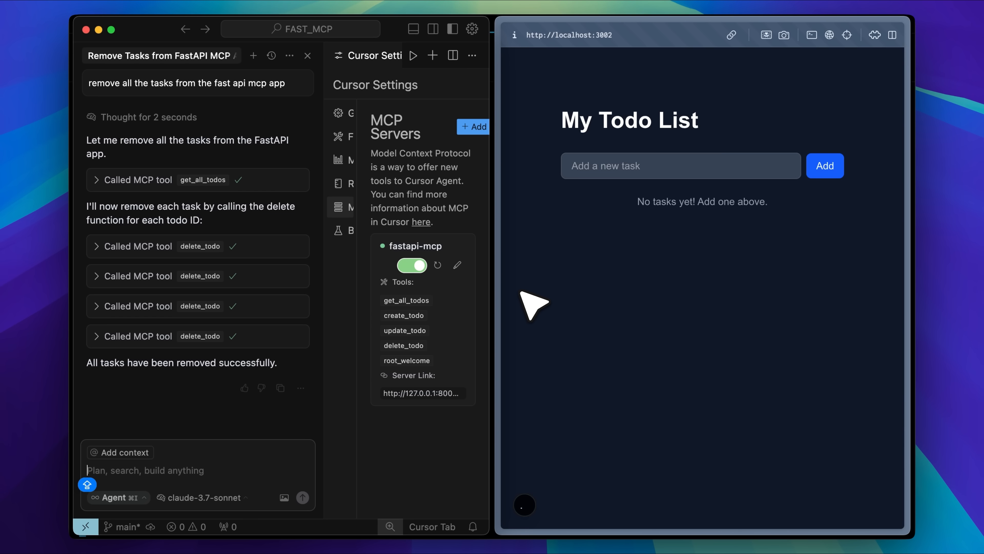
mouse_move(269, 168)
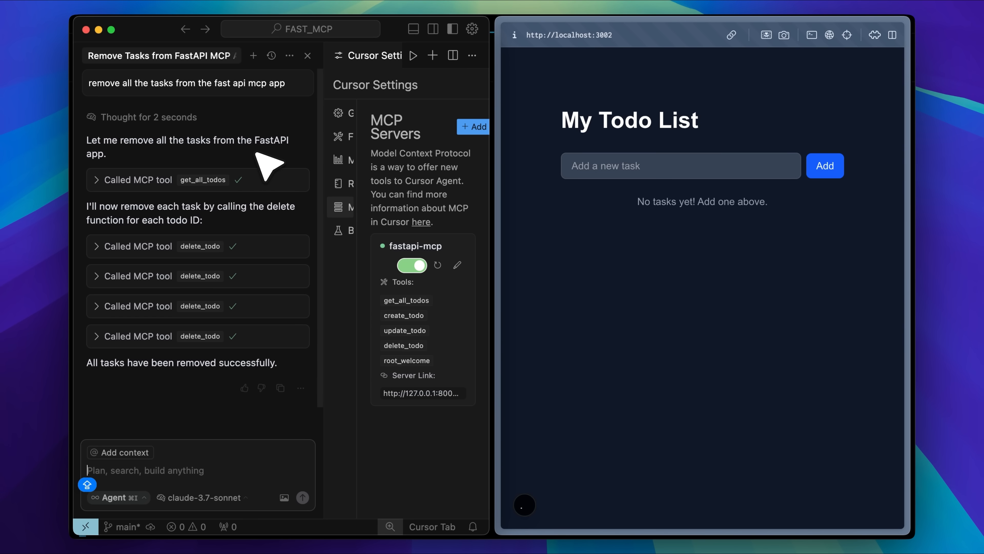
mouse_move(524, 505)
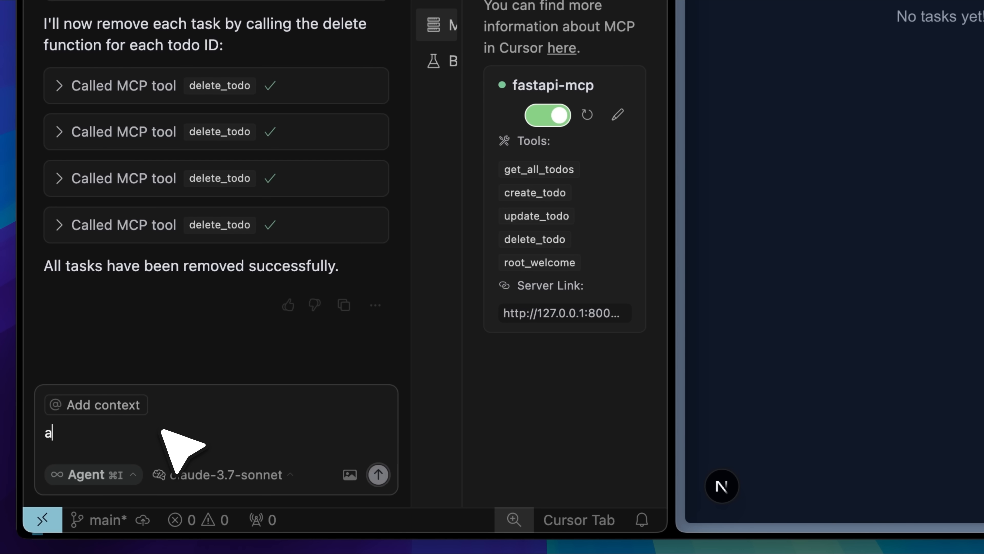
- Ask the agent to add a YouTube video task, then send 'I want to build a new frontend project'
type("add the task to make a new")
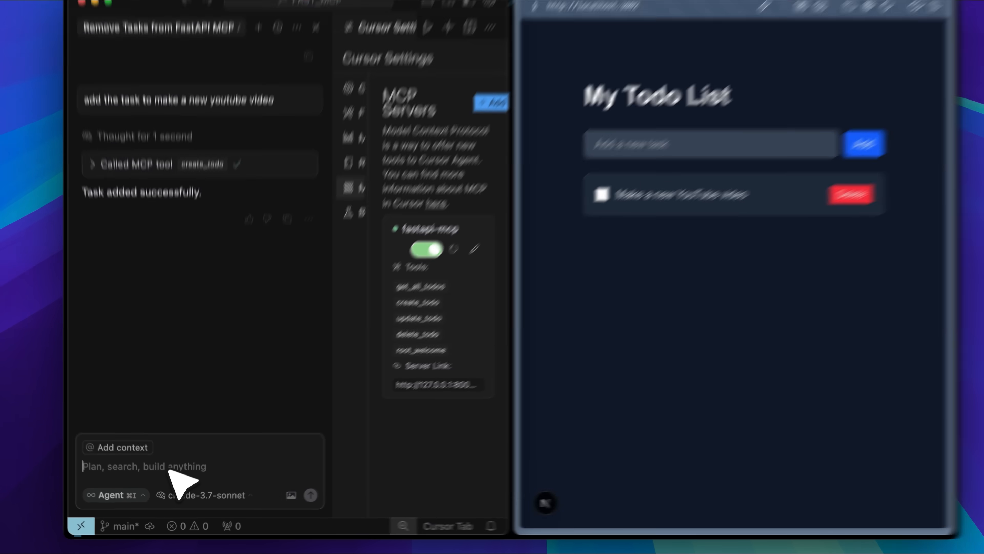
type("I want to build a new")
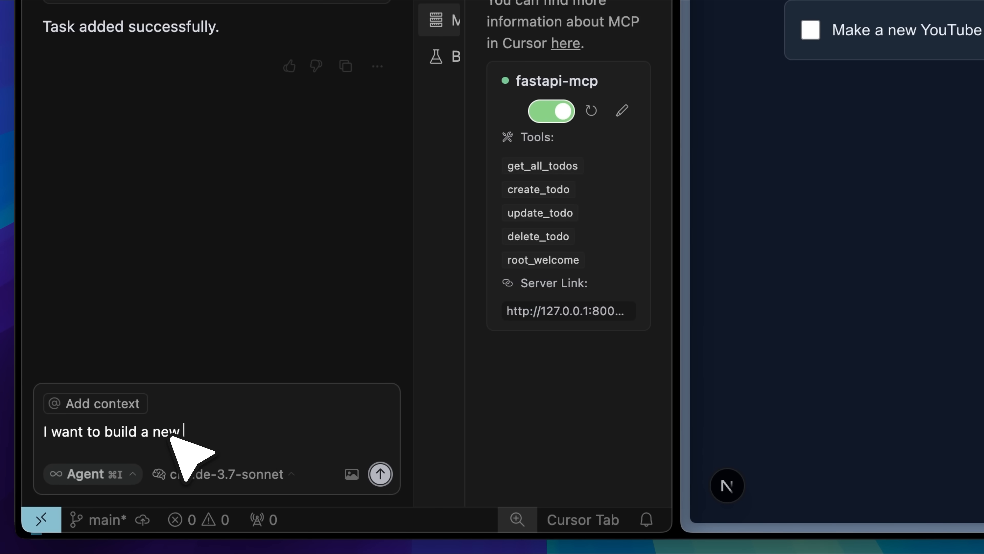
type("frontend project")
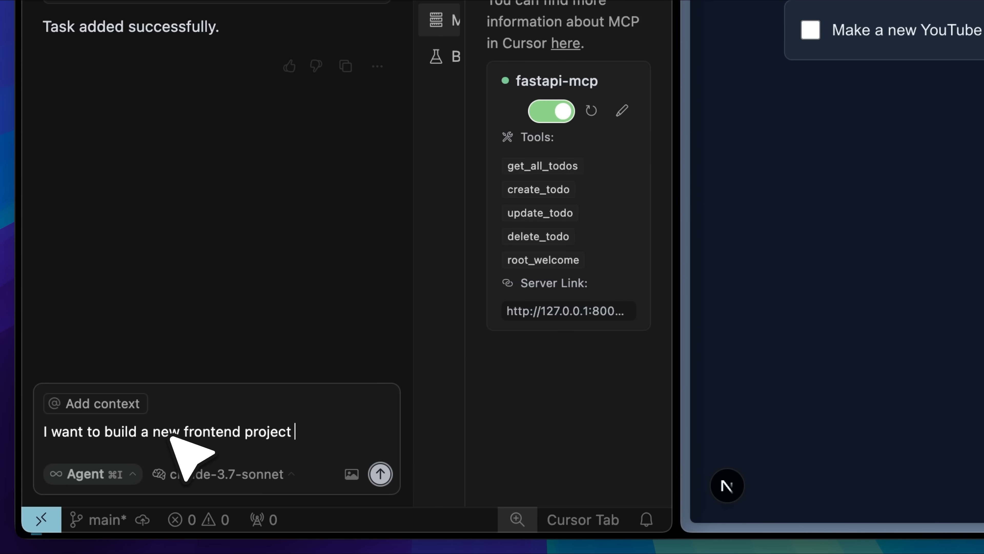
left_click(380, 474)
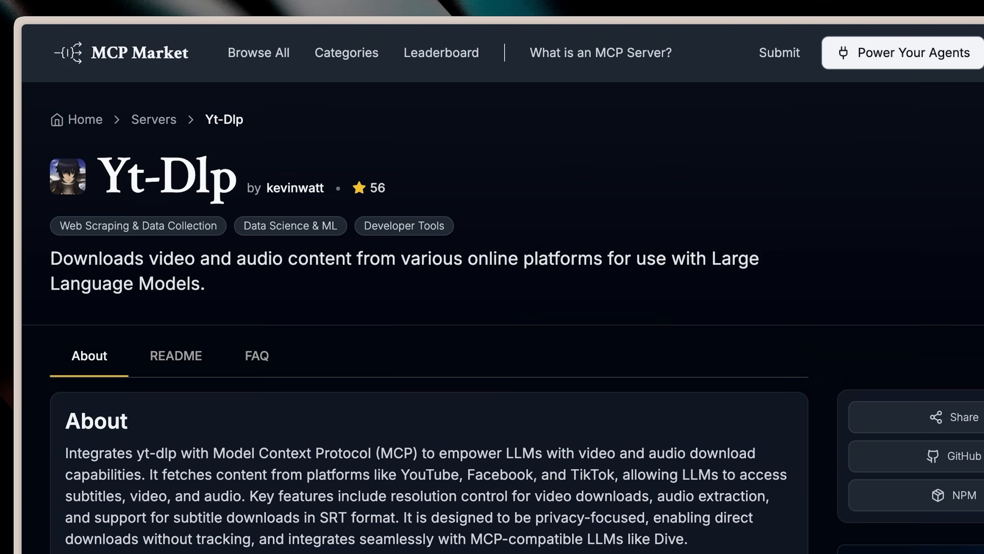
- Scroll the Yt-Dlp server's About section on its video and audio download capabilities
scroll("down", 3)
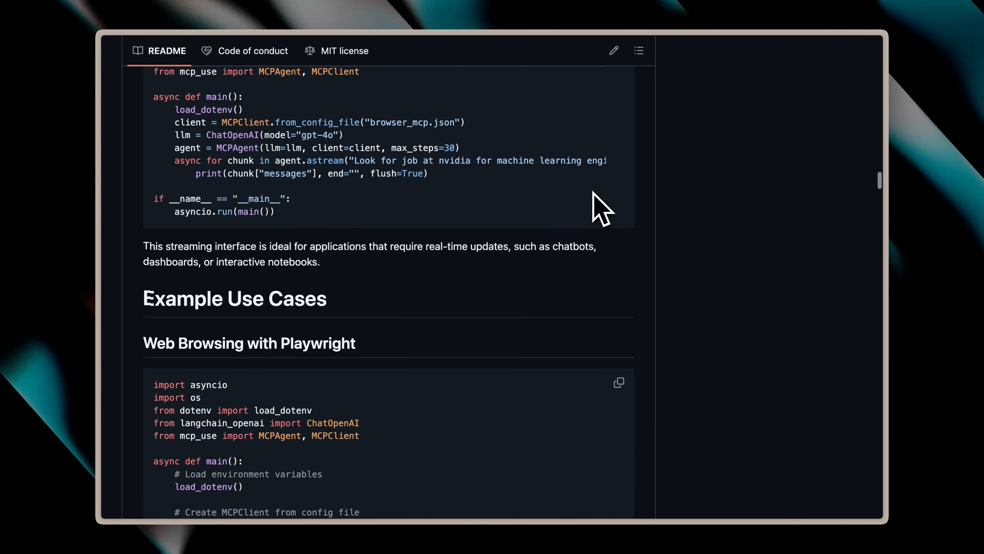
- Scroll the mcp-use README past the streaming example to the Airbnb Search code
scroll("down", 3)
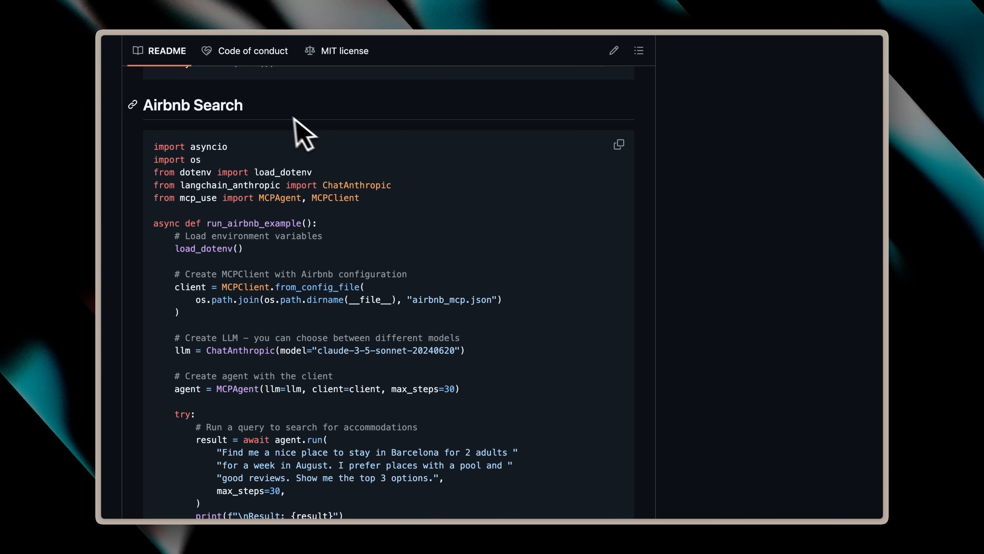
mouse_move(399, 201)
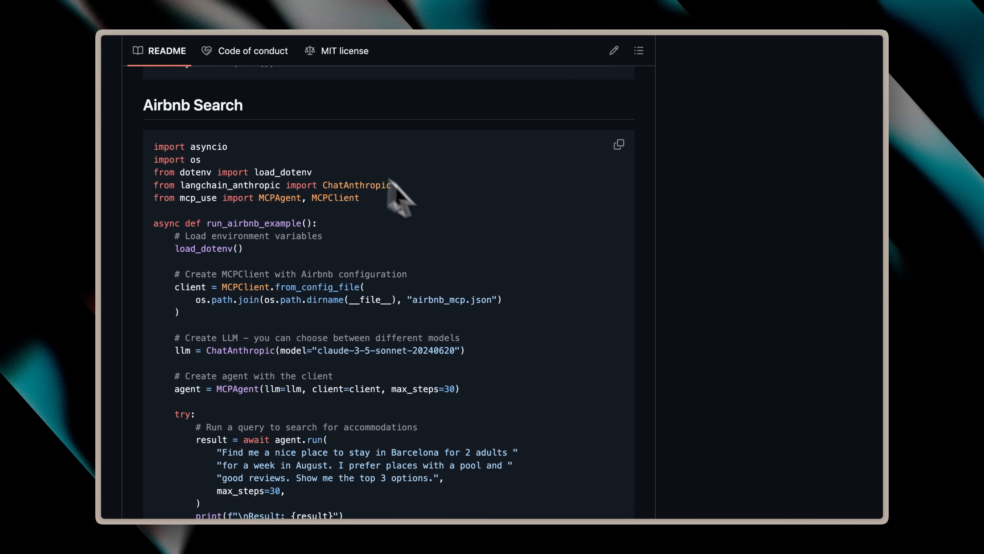
mouse_move(533, 245)
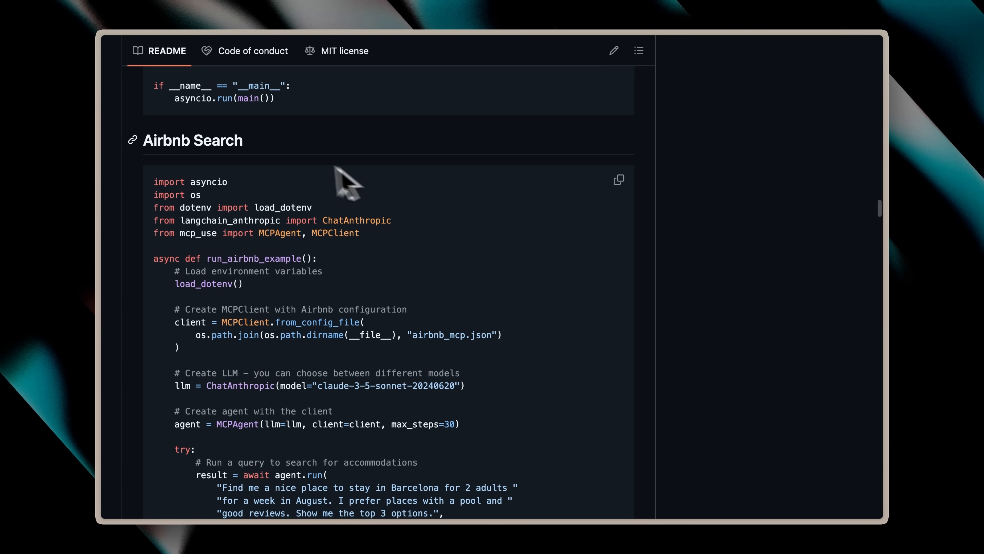
mouse_move(295, 157)
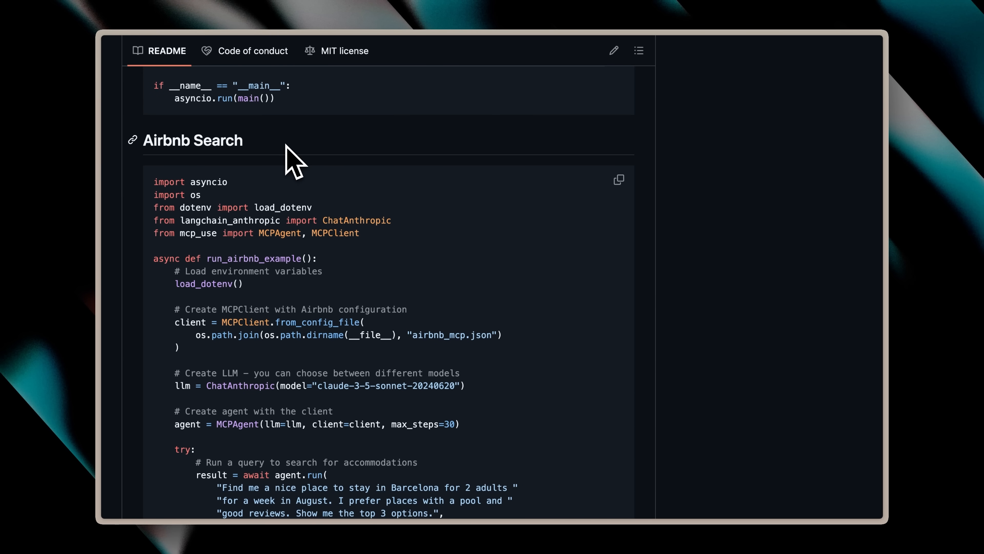
mouse_move(498, 263)
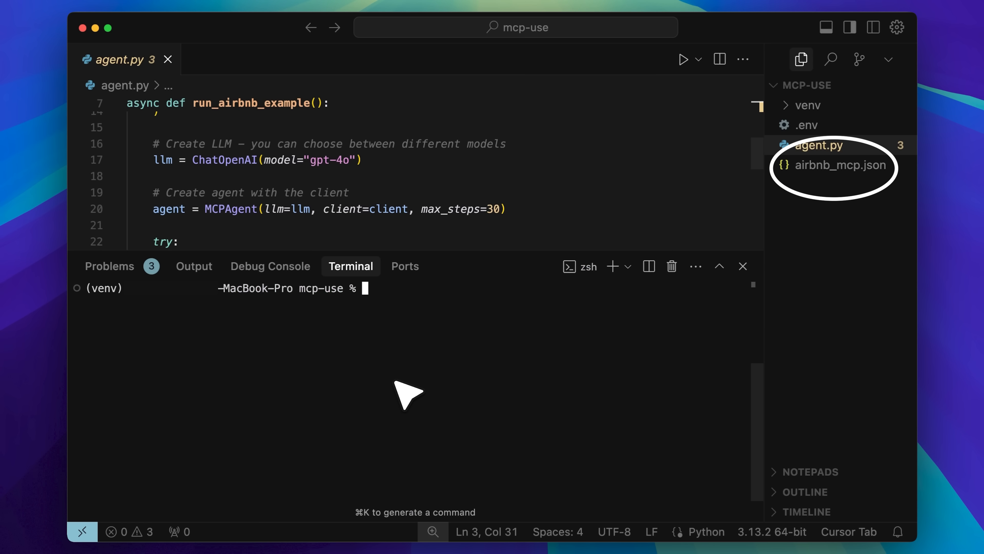
- Run 'python agent.py' to list three top-rated Barcelona Airbnb stays for 2 adults
type("python agent.py")
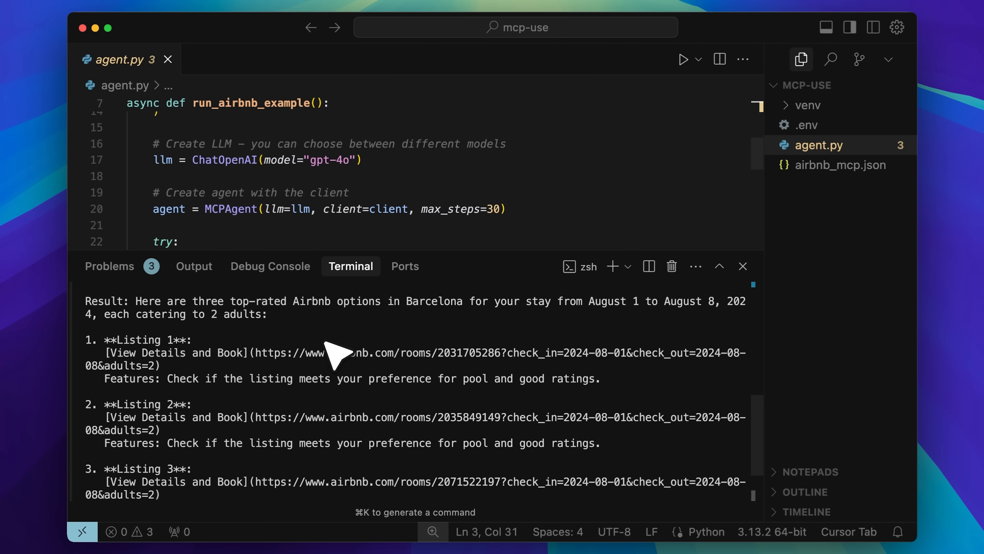
mouse_move(338, 370)
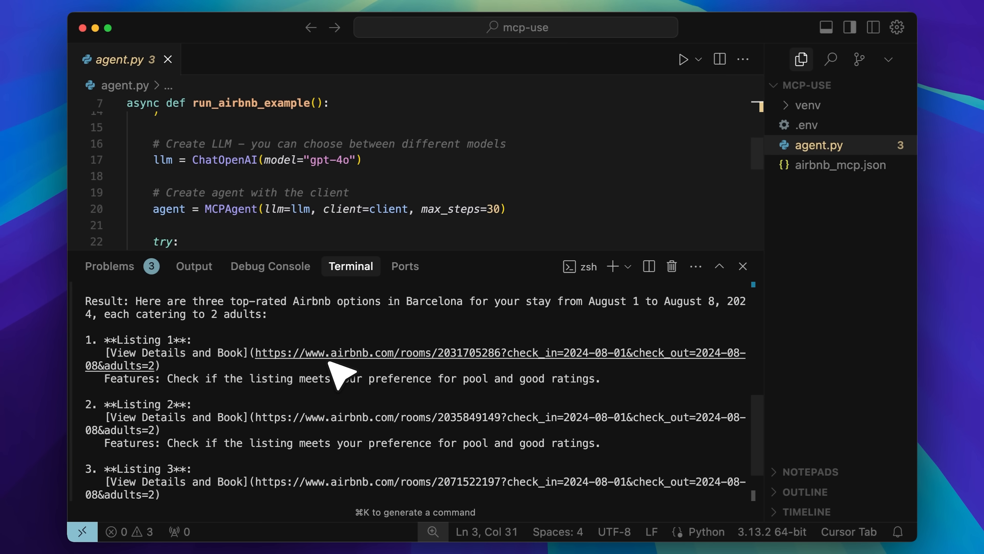
mouse_move(343, 407)
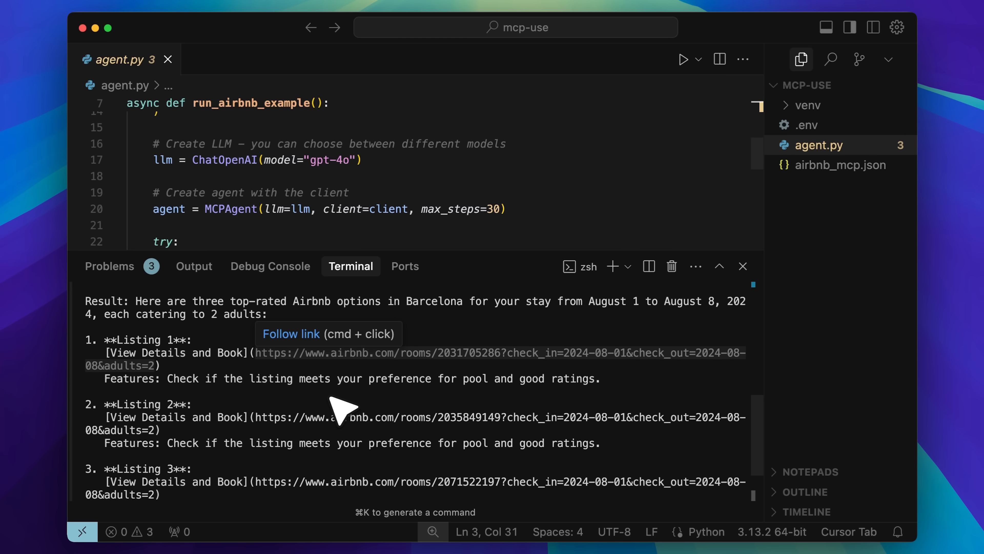